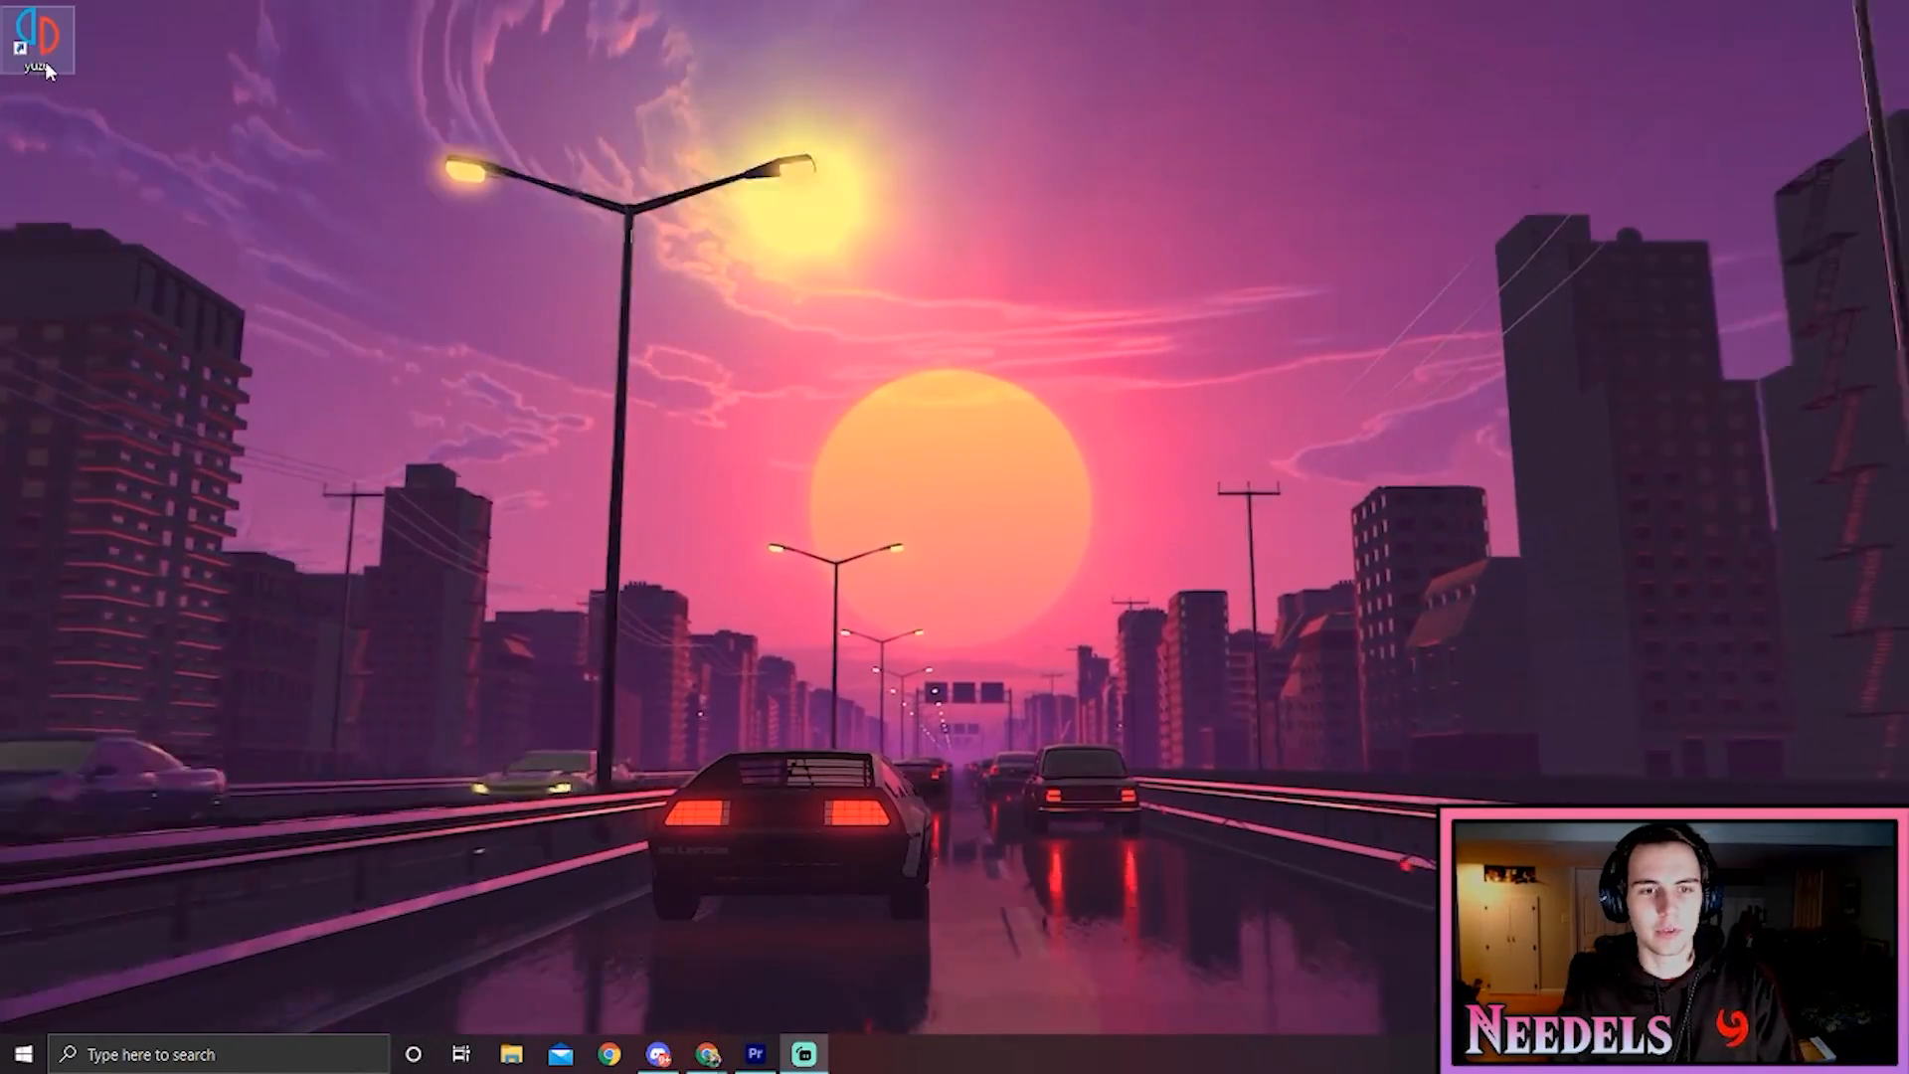
{"action": "mouse_move", "coordinate": [707, 1054]}
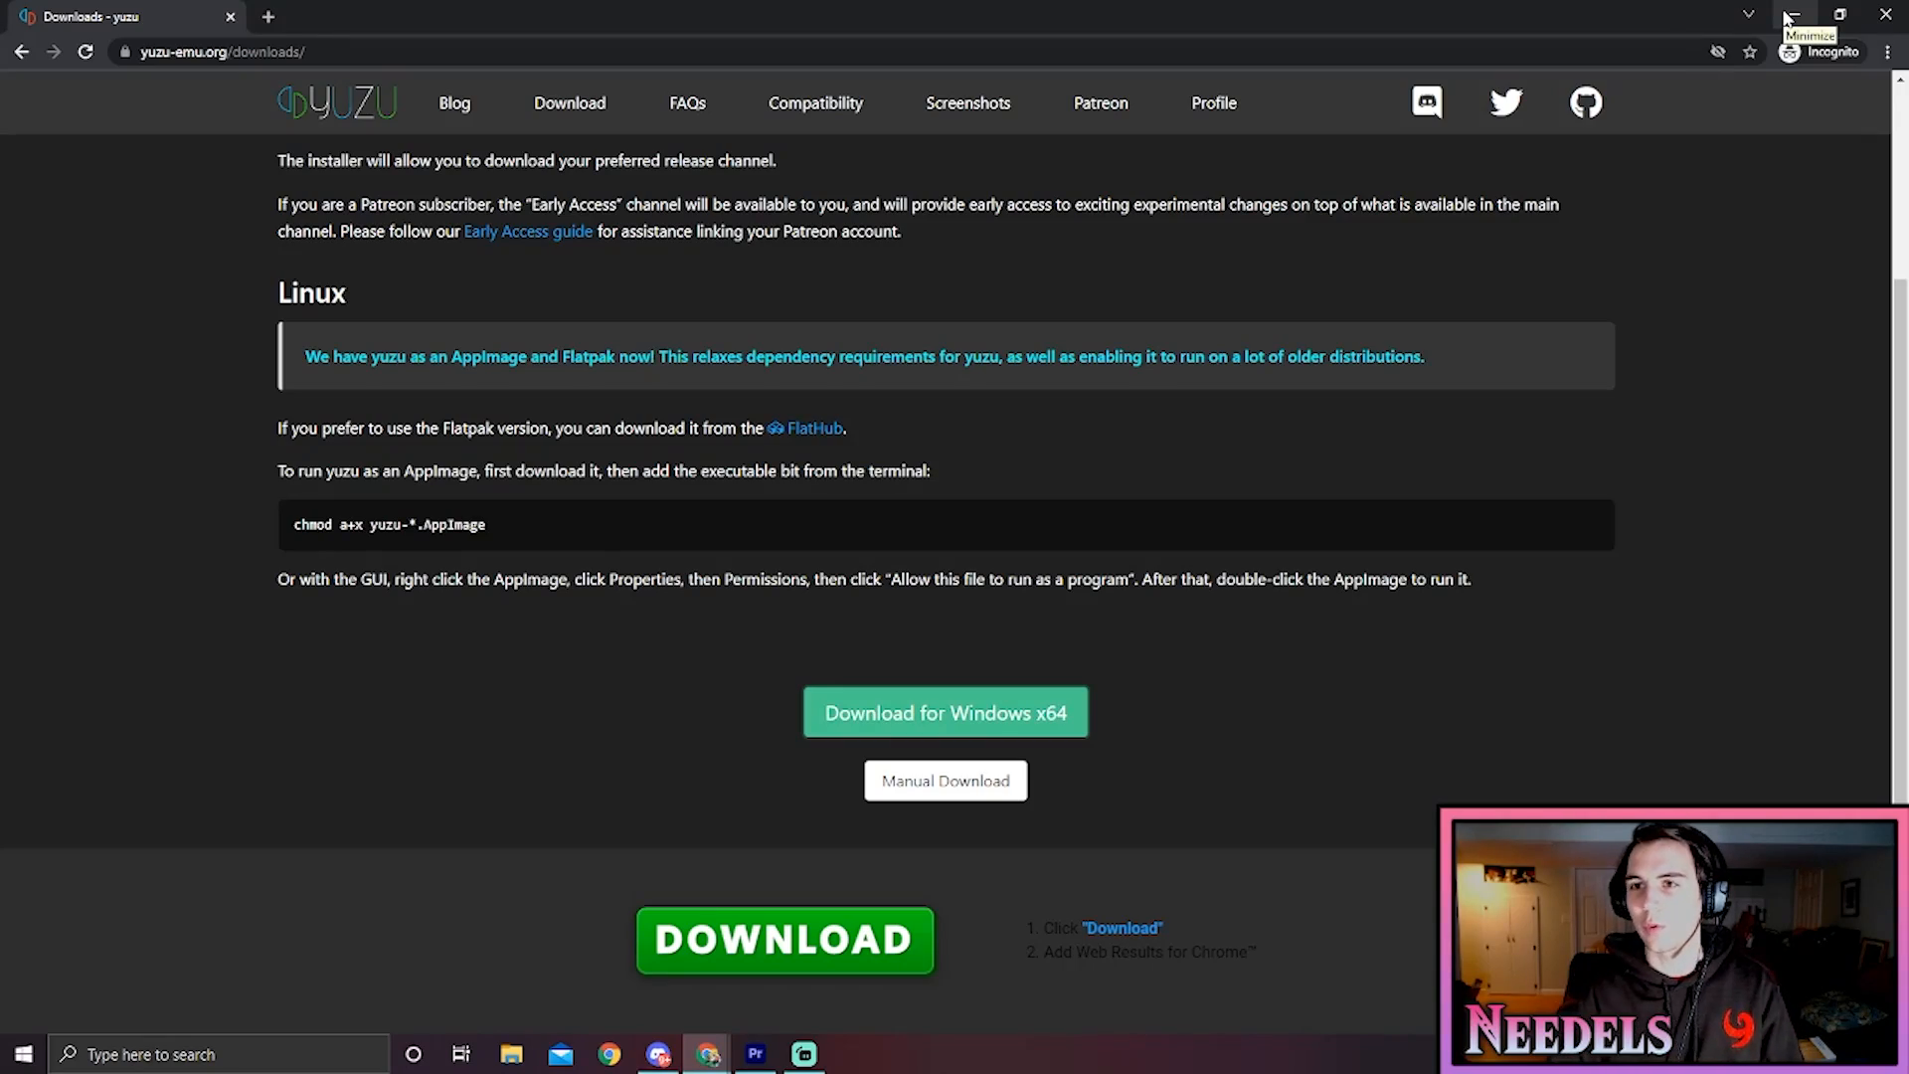
Search %appdata% from the taskbar to open yuzu's Roaming folder in File Explorer
{"action": "left_click", "coordinate": [1791, 13]}
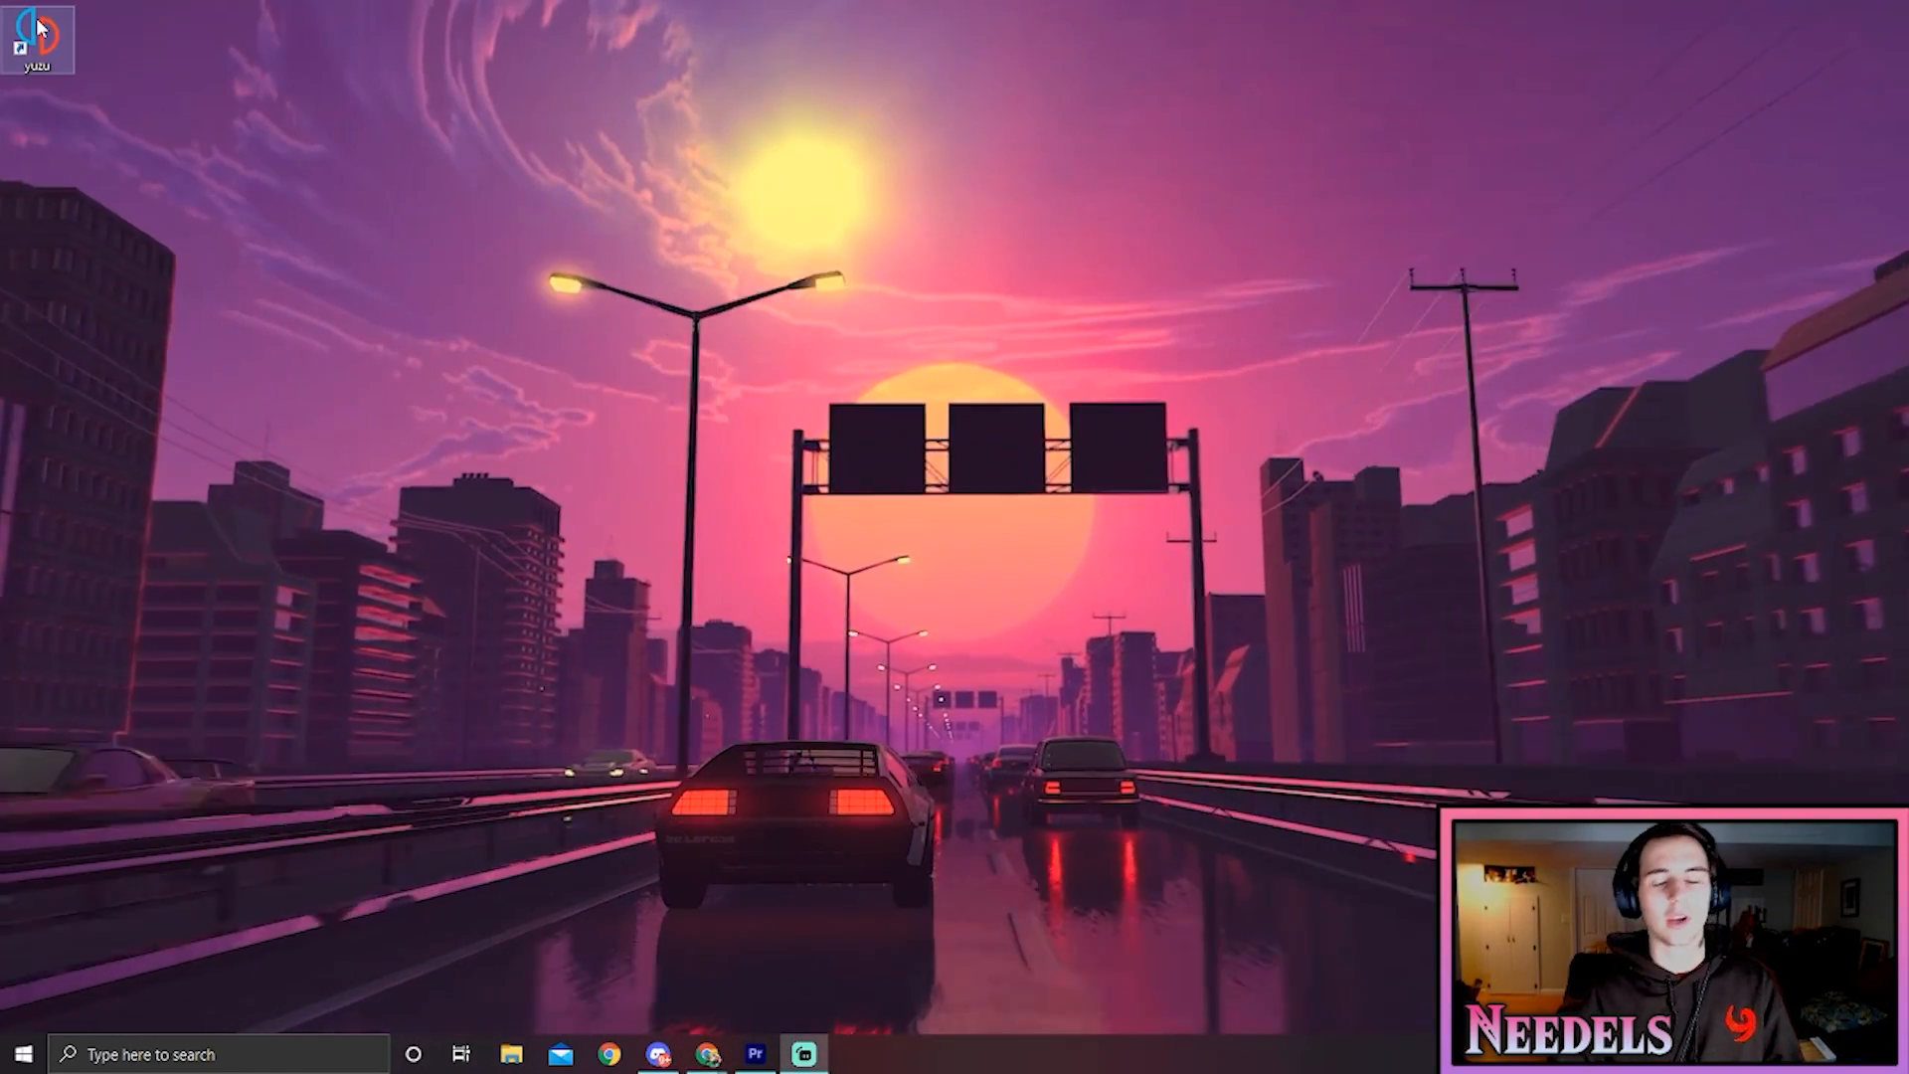
{"action": "left_click", "coordinate": [851, 1054]}
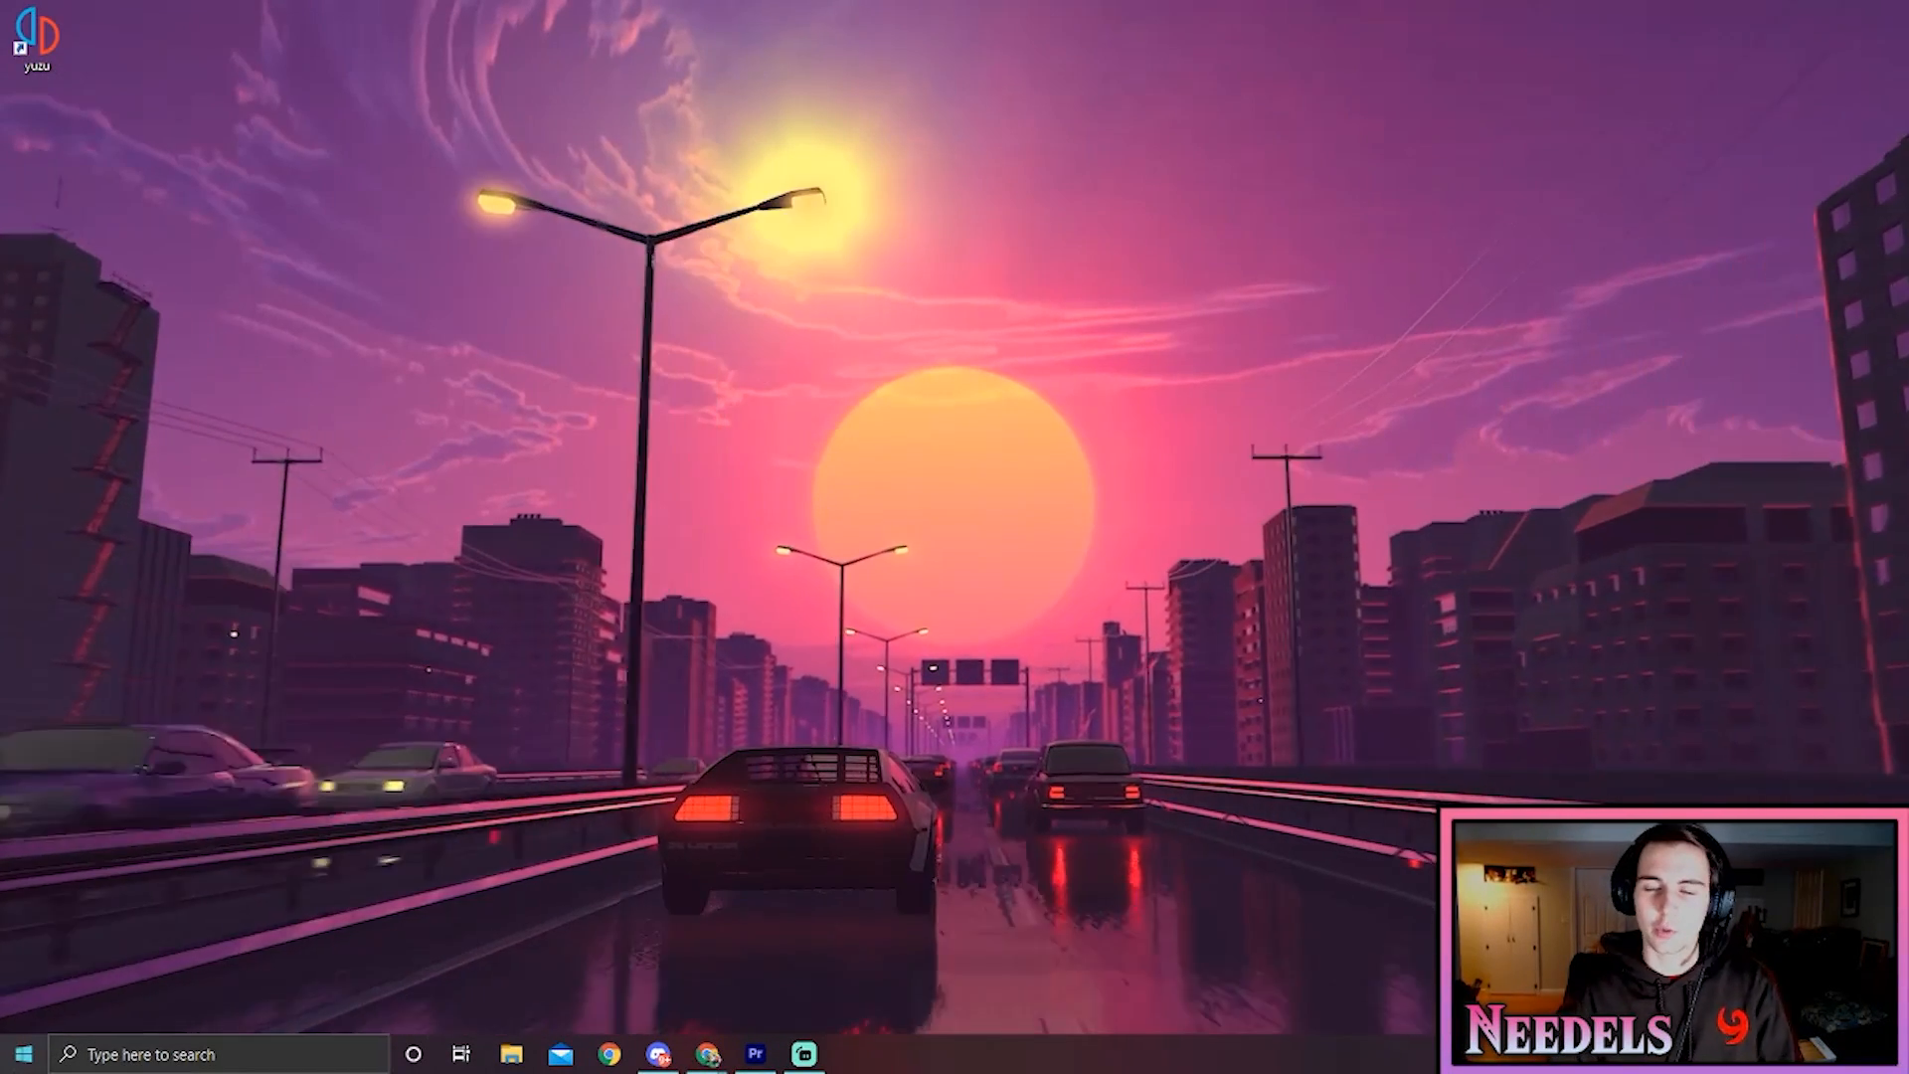
{"action": "type", "text": "%appdat%"}
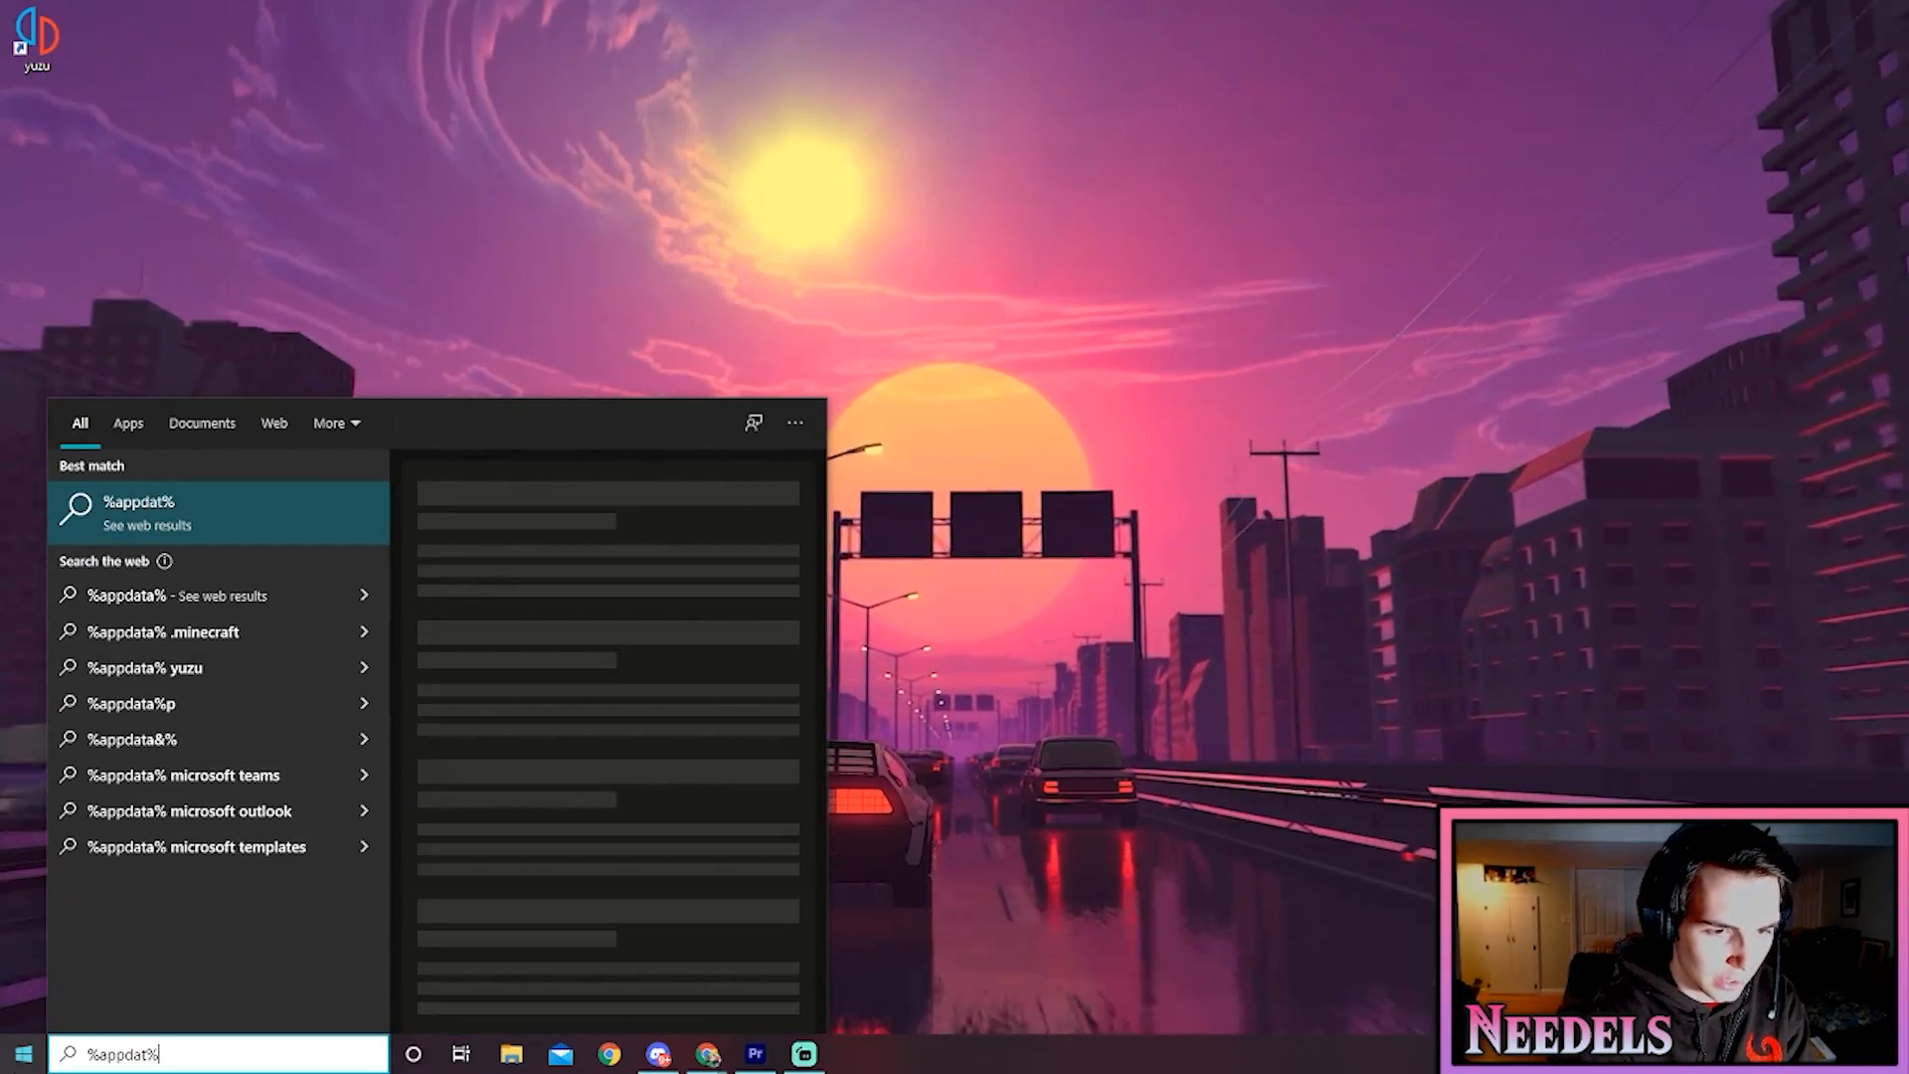
{"action": "key", "text": "Backspace"}
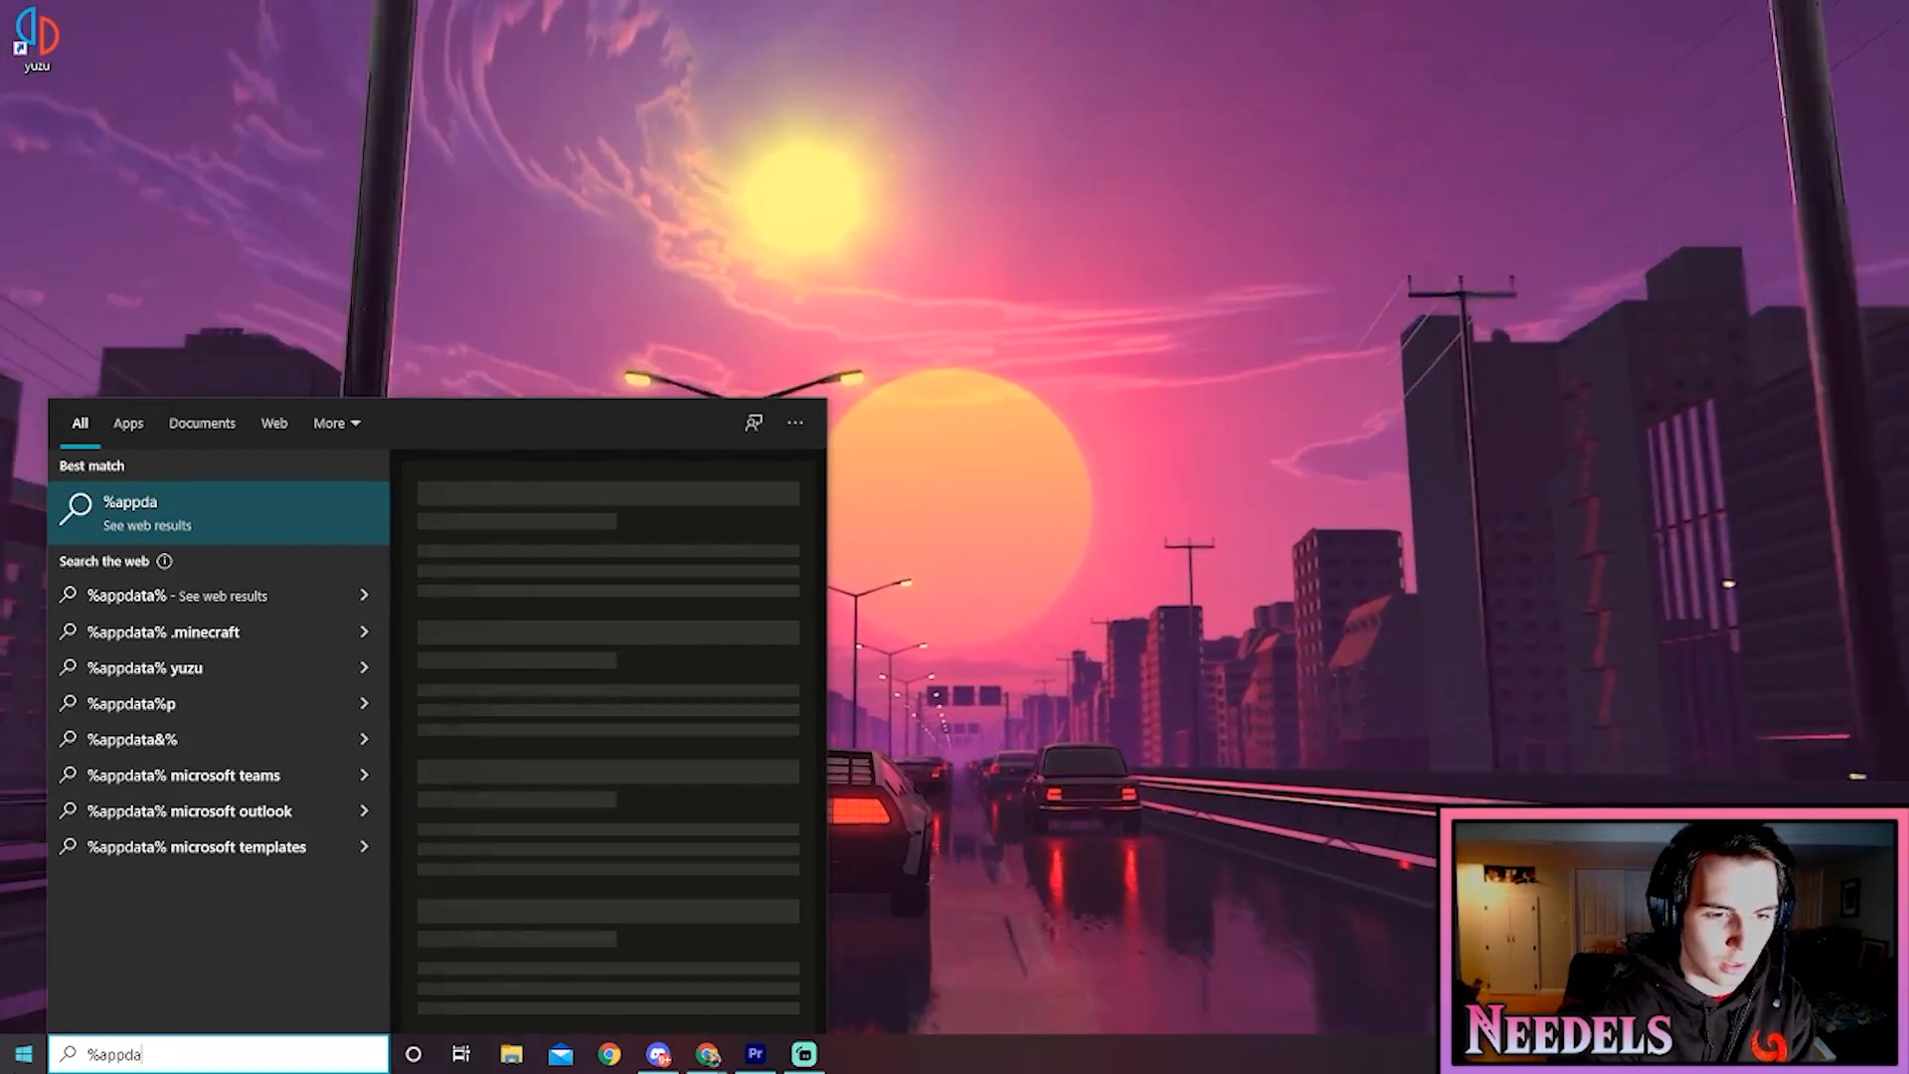
{"action": "key", "text": "enter"}
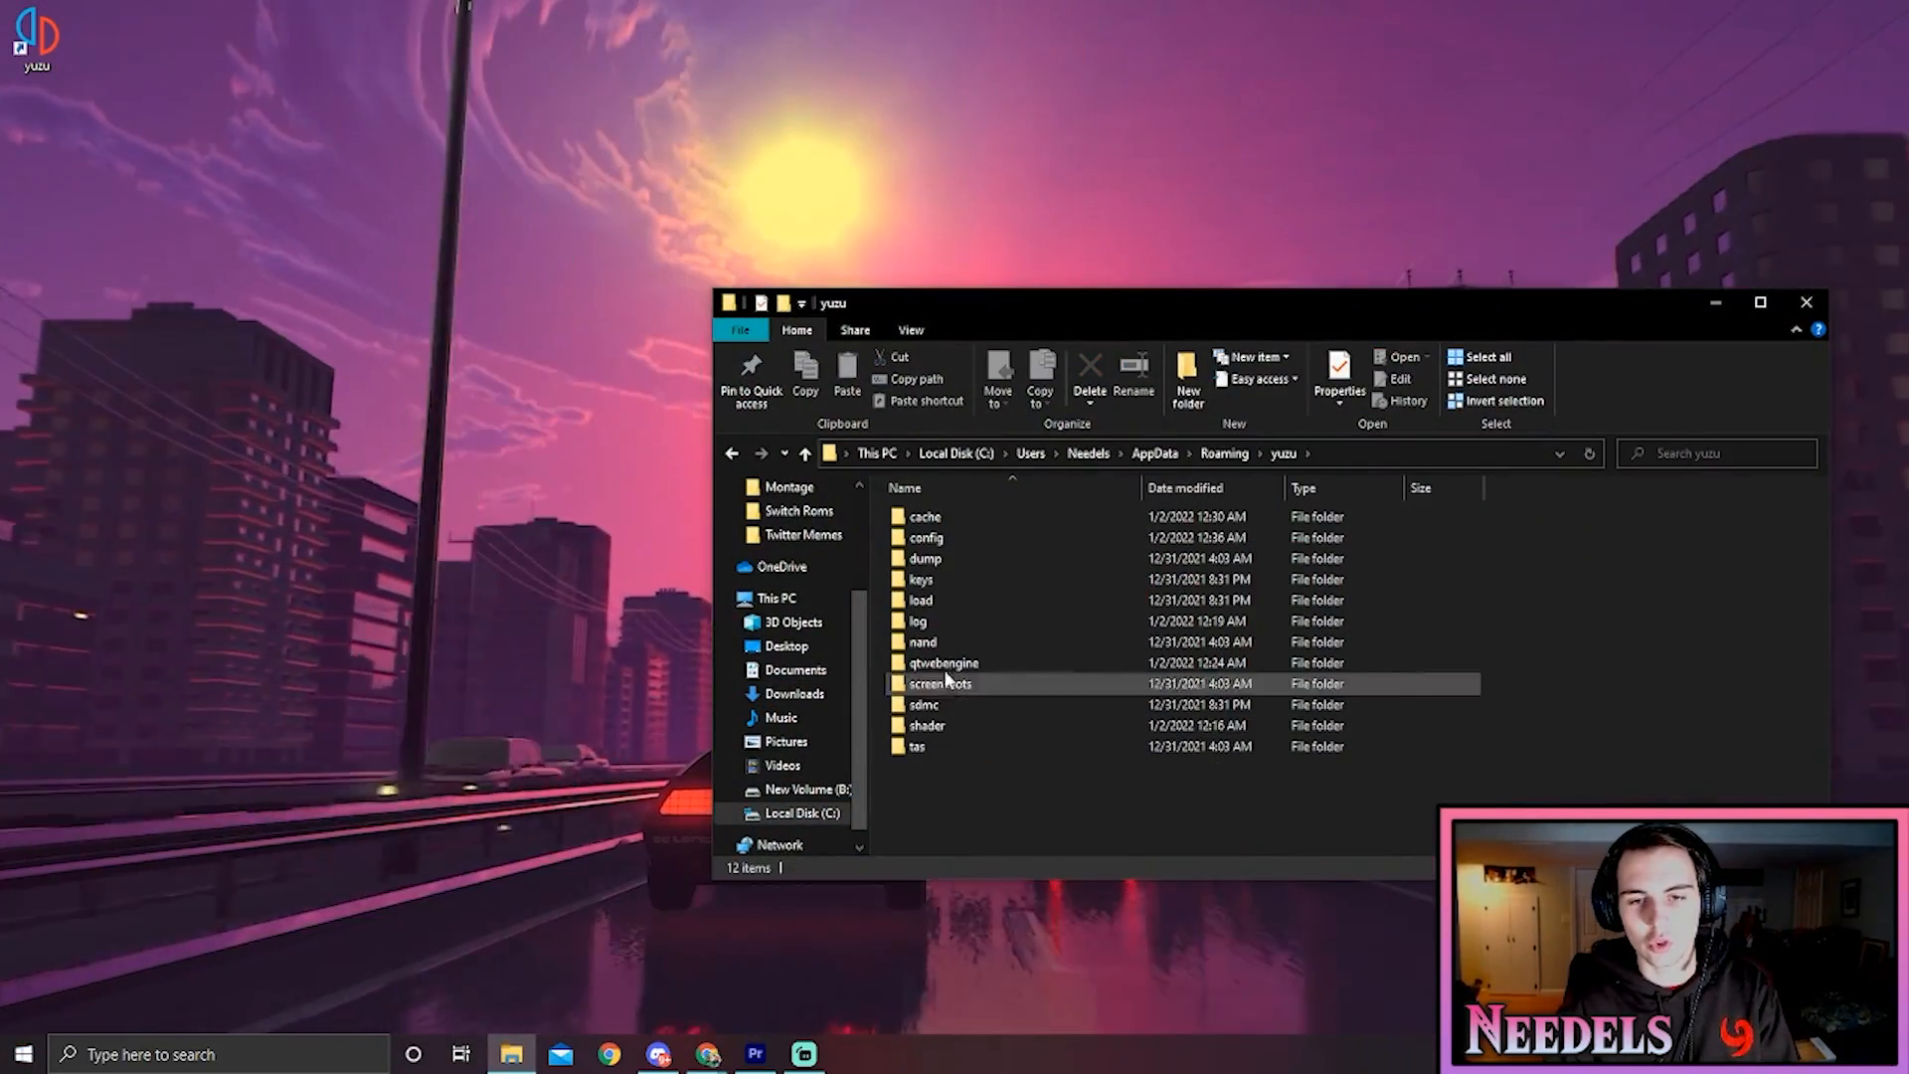
Confirm prod.keys and title.keys are in the keys folder, then return to yuzu's folder
{"action": "double_click", "coordinate": [921, 641]}
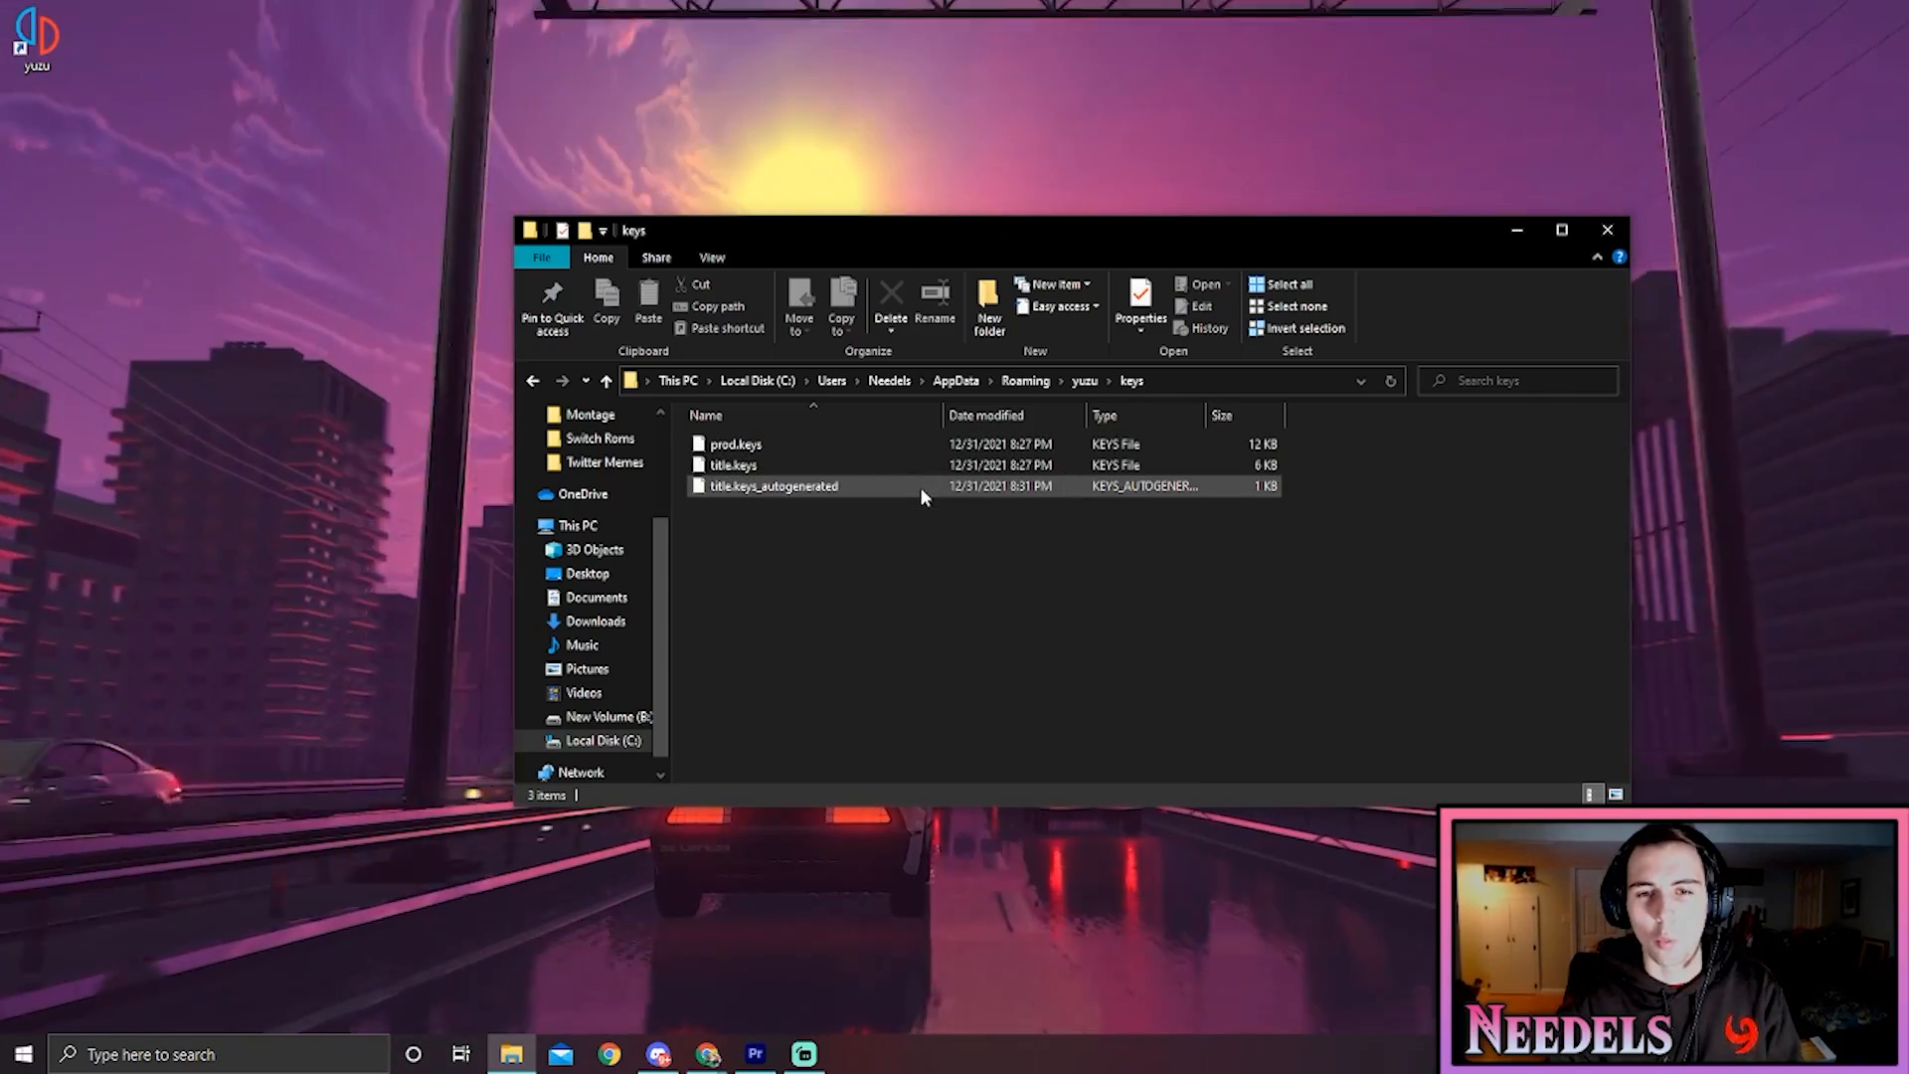
{"action": "mouse_move", "coordinate": [733, 466]}
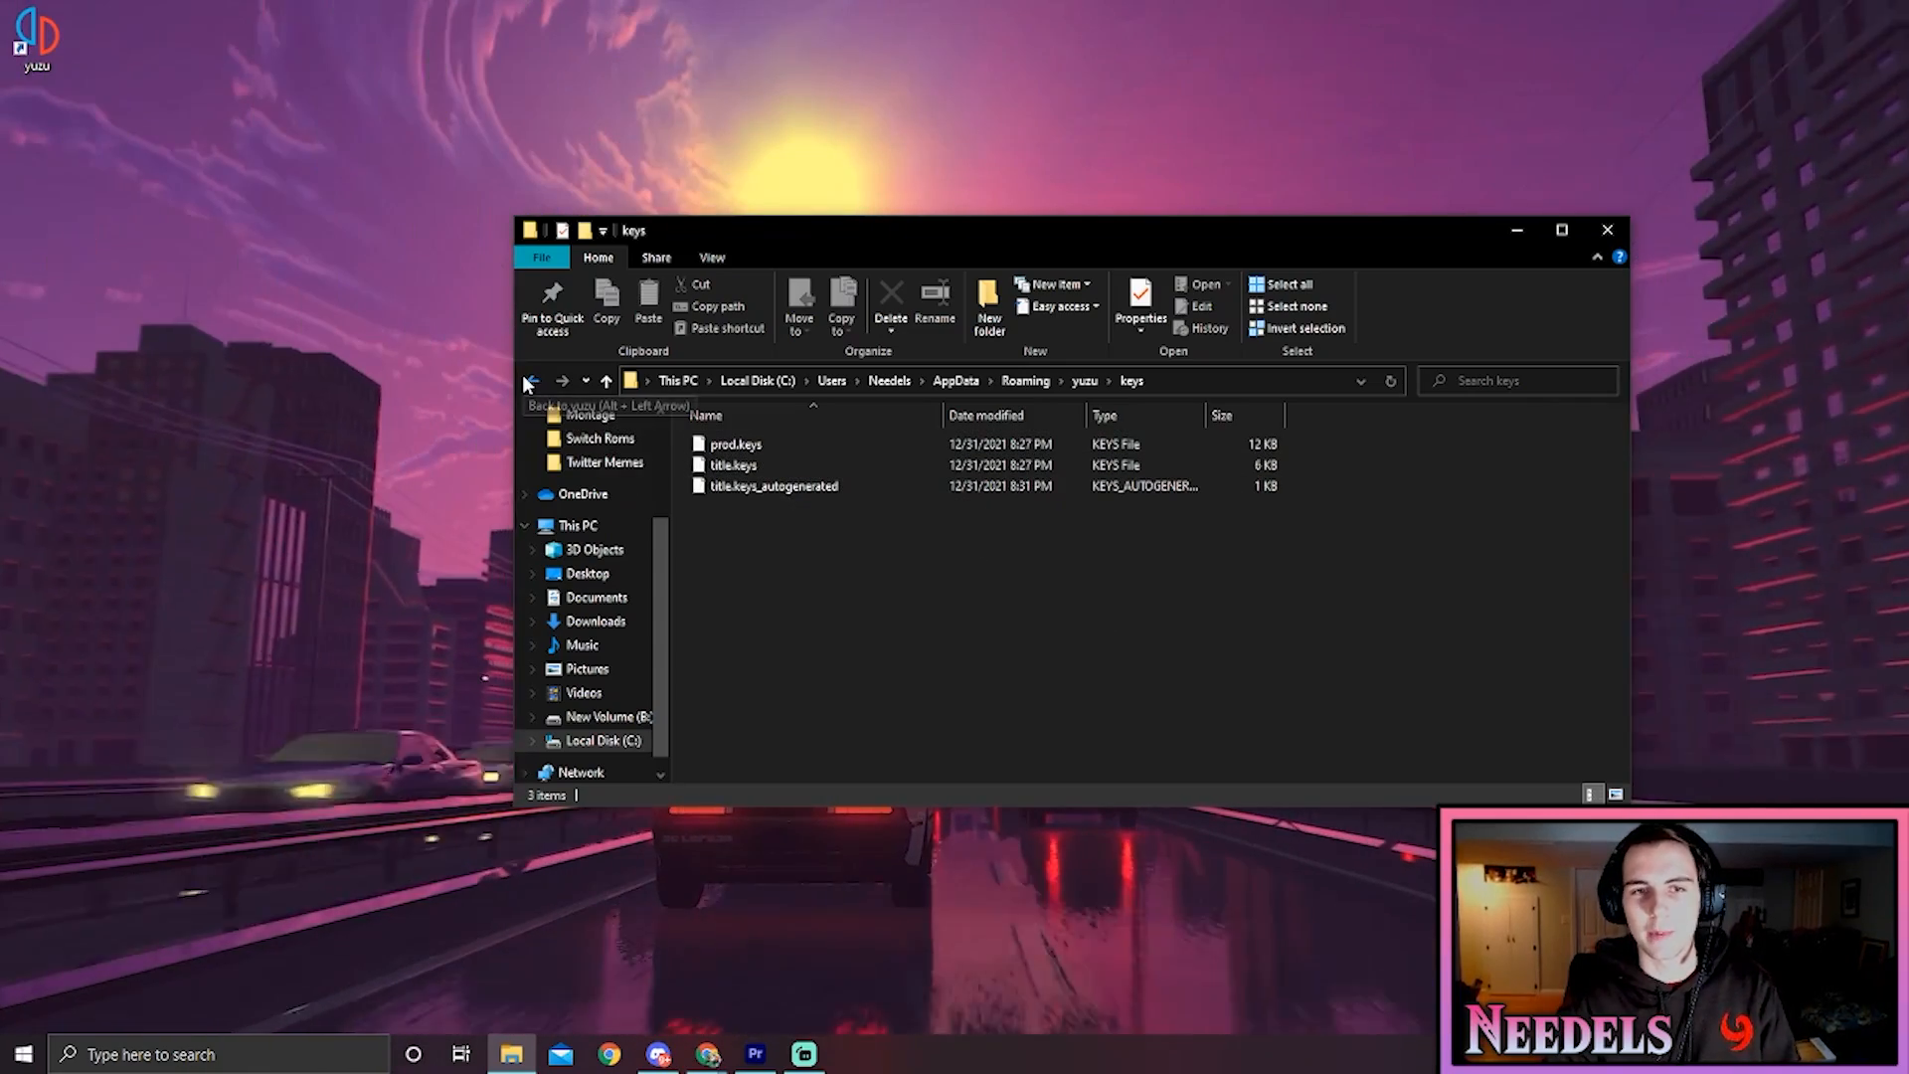
{"action": "left_click", "coordinate": [1606, 229]}
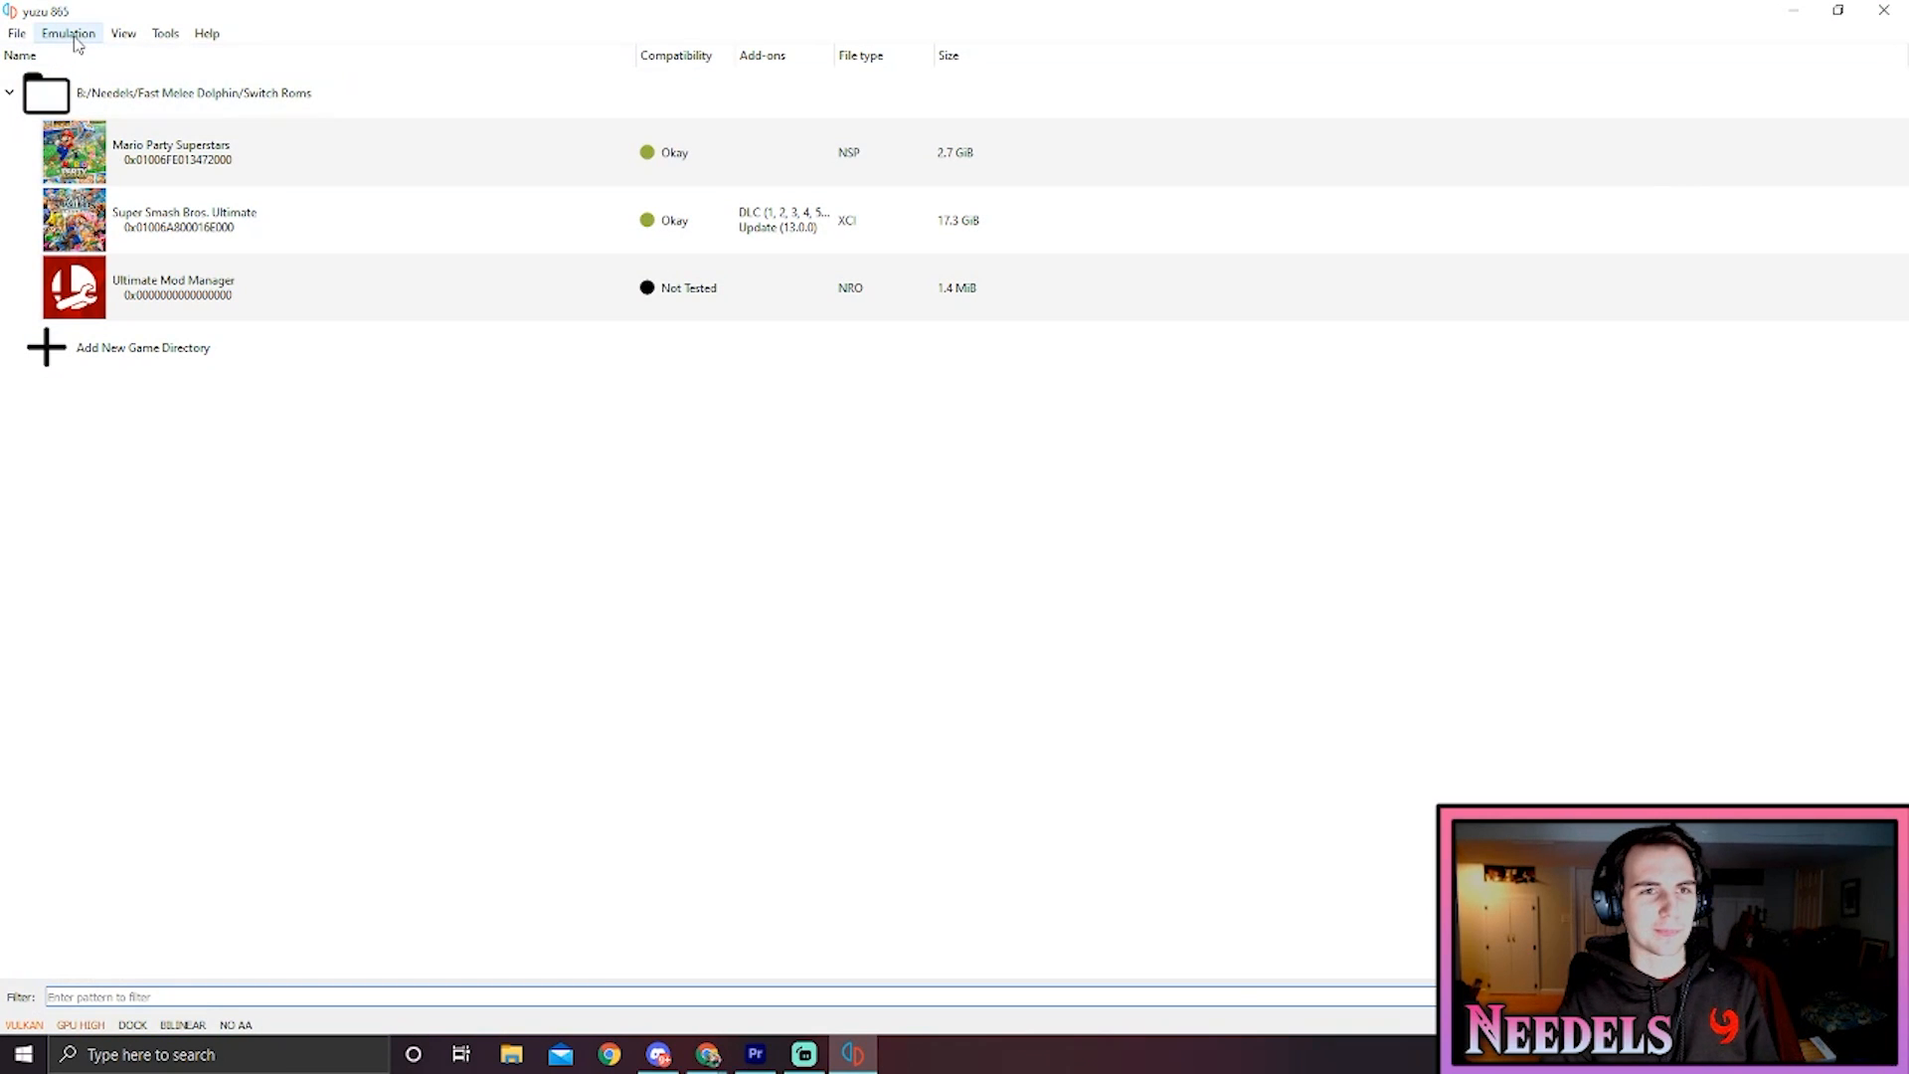
Open Emulation > Configure and switch to the Graphics page
{"action": "left_click", "coordinate": [66, 32]}
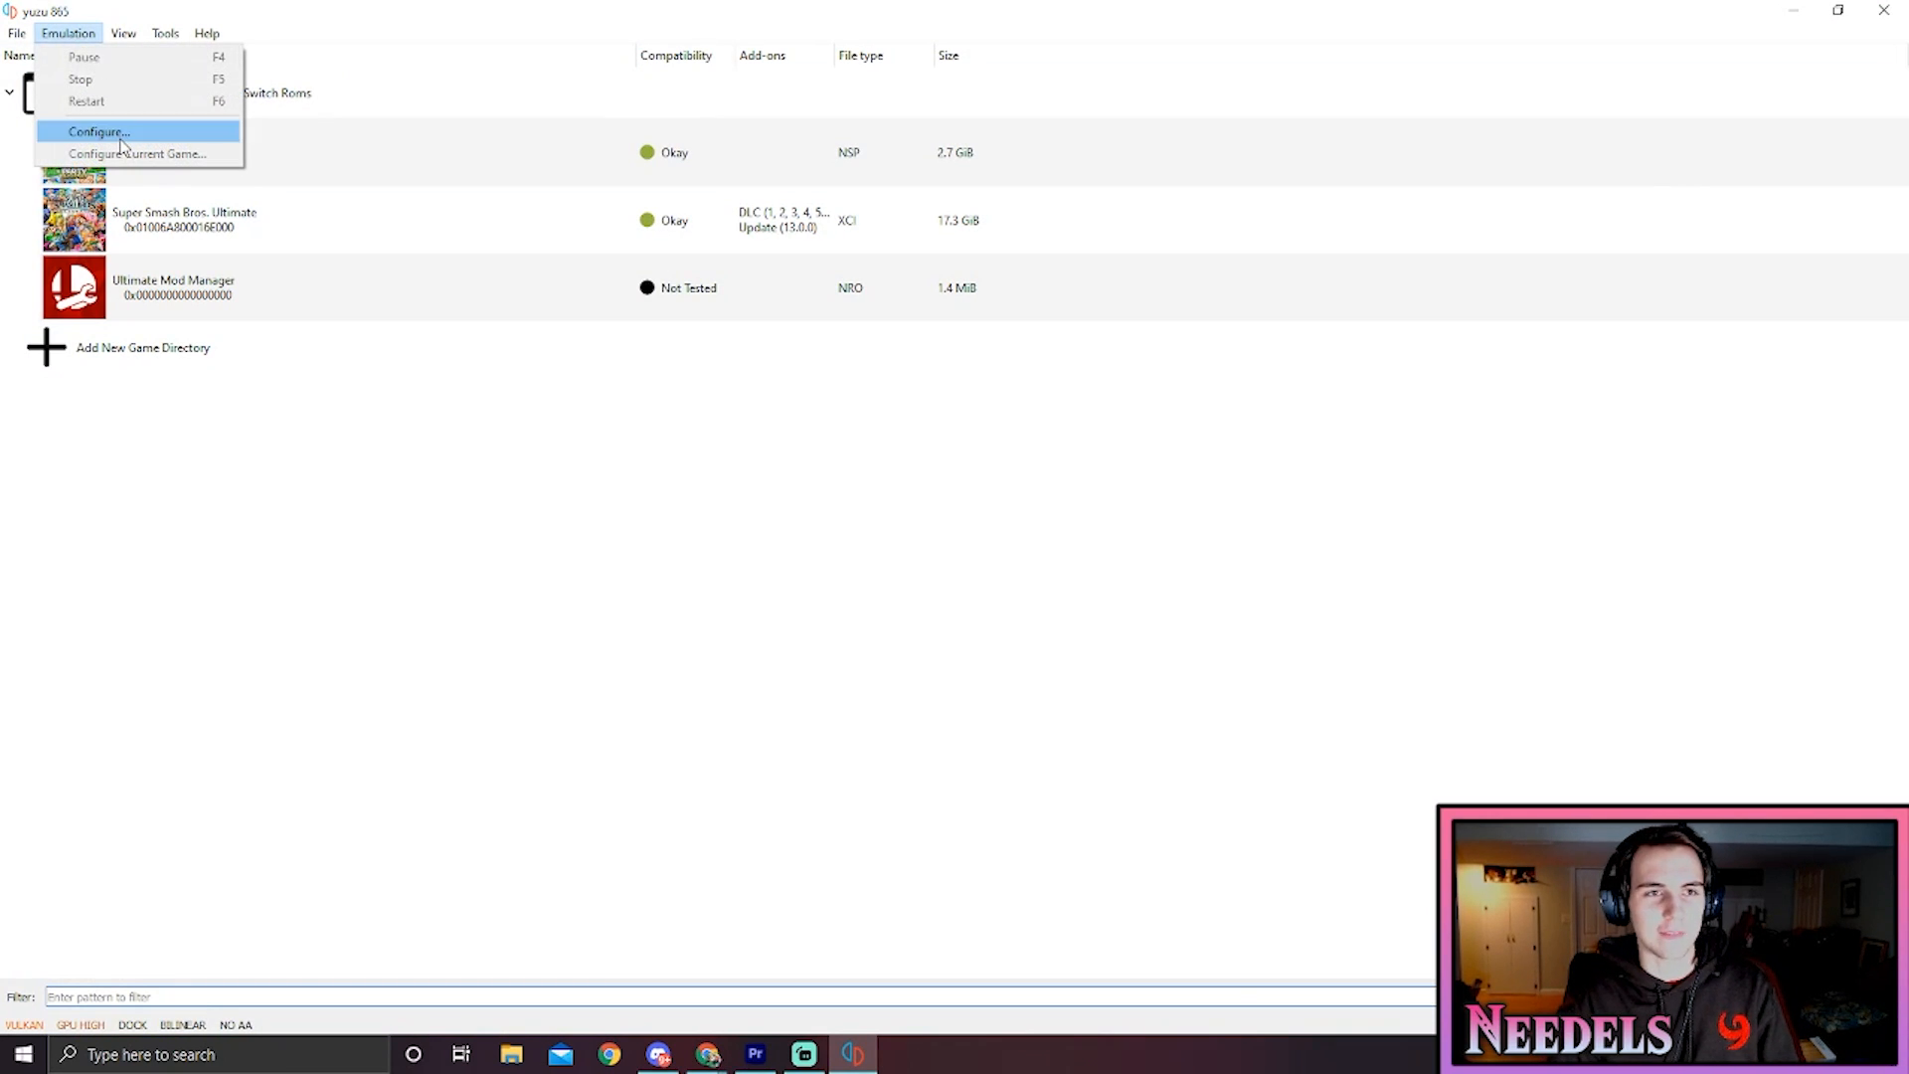
{"action": "left_click", "coordinate": [97, 131]}
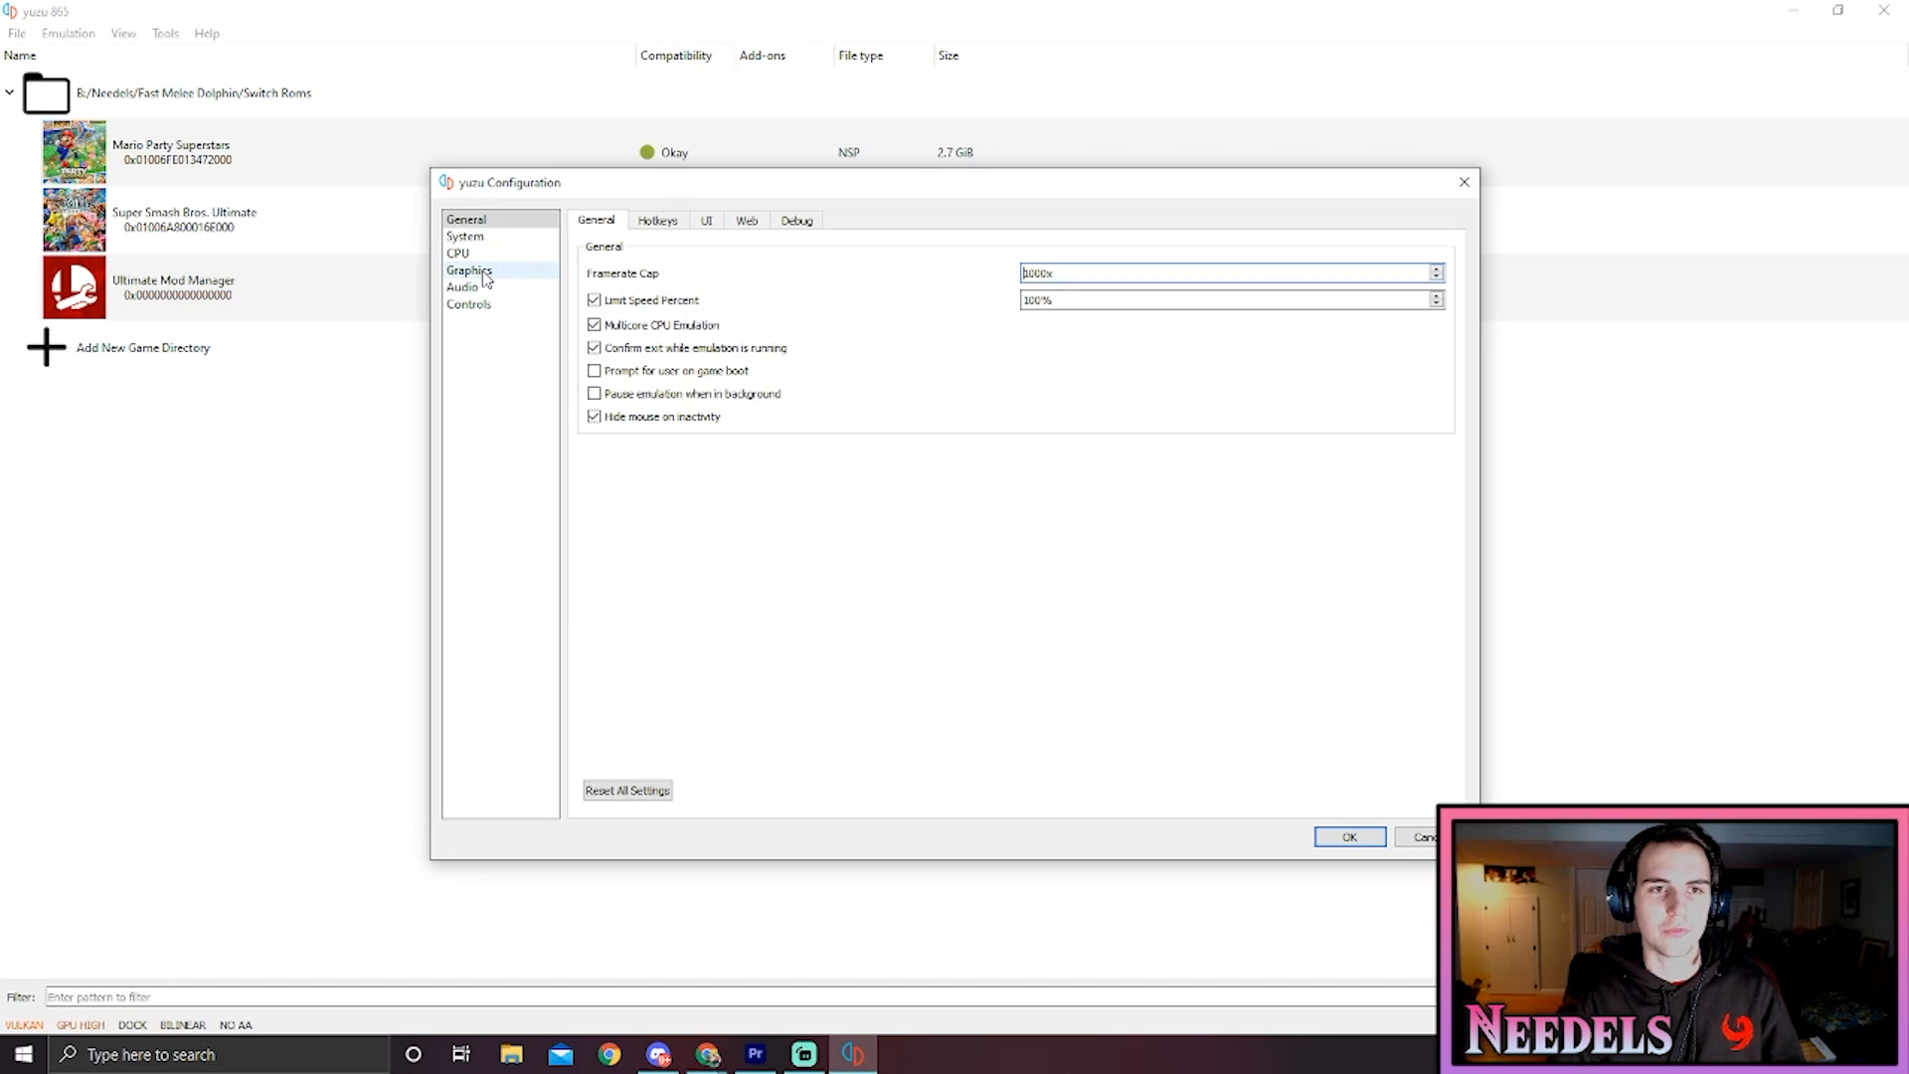
{"action": "left_click", "coordinate": [469, 269]}
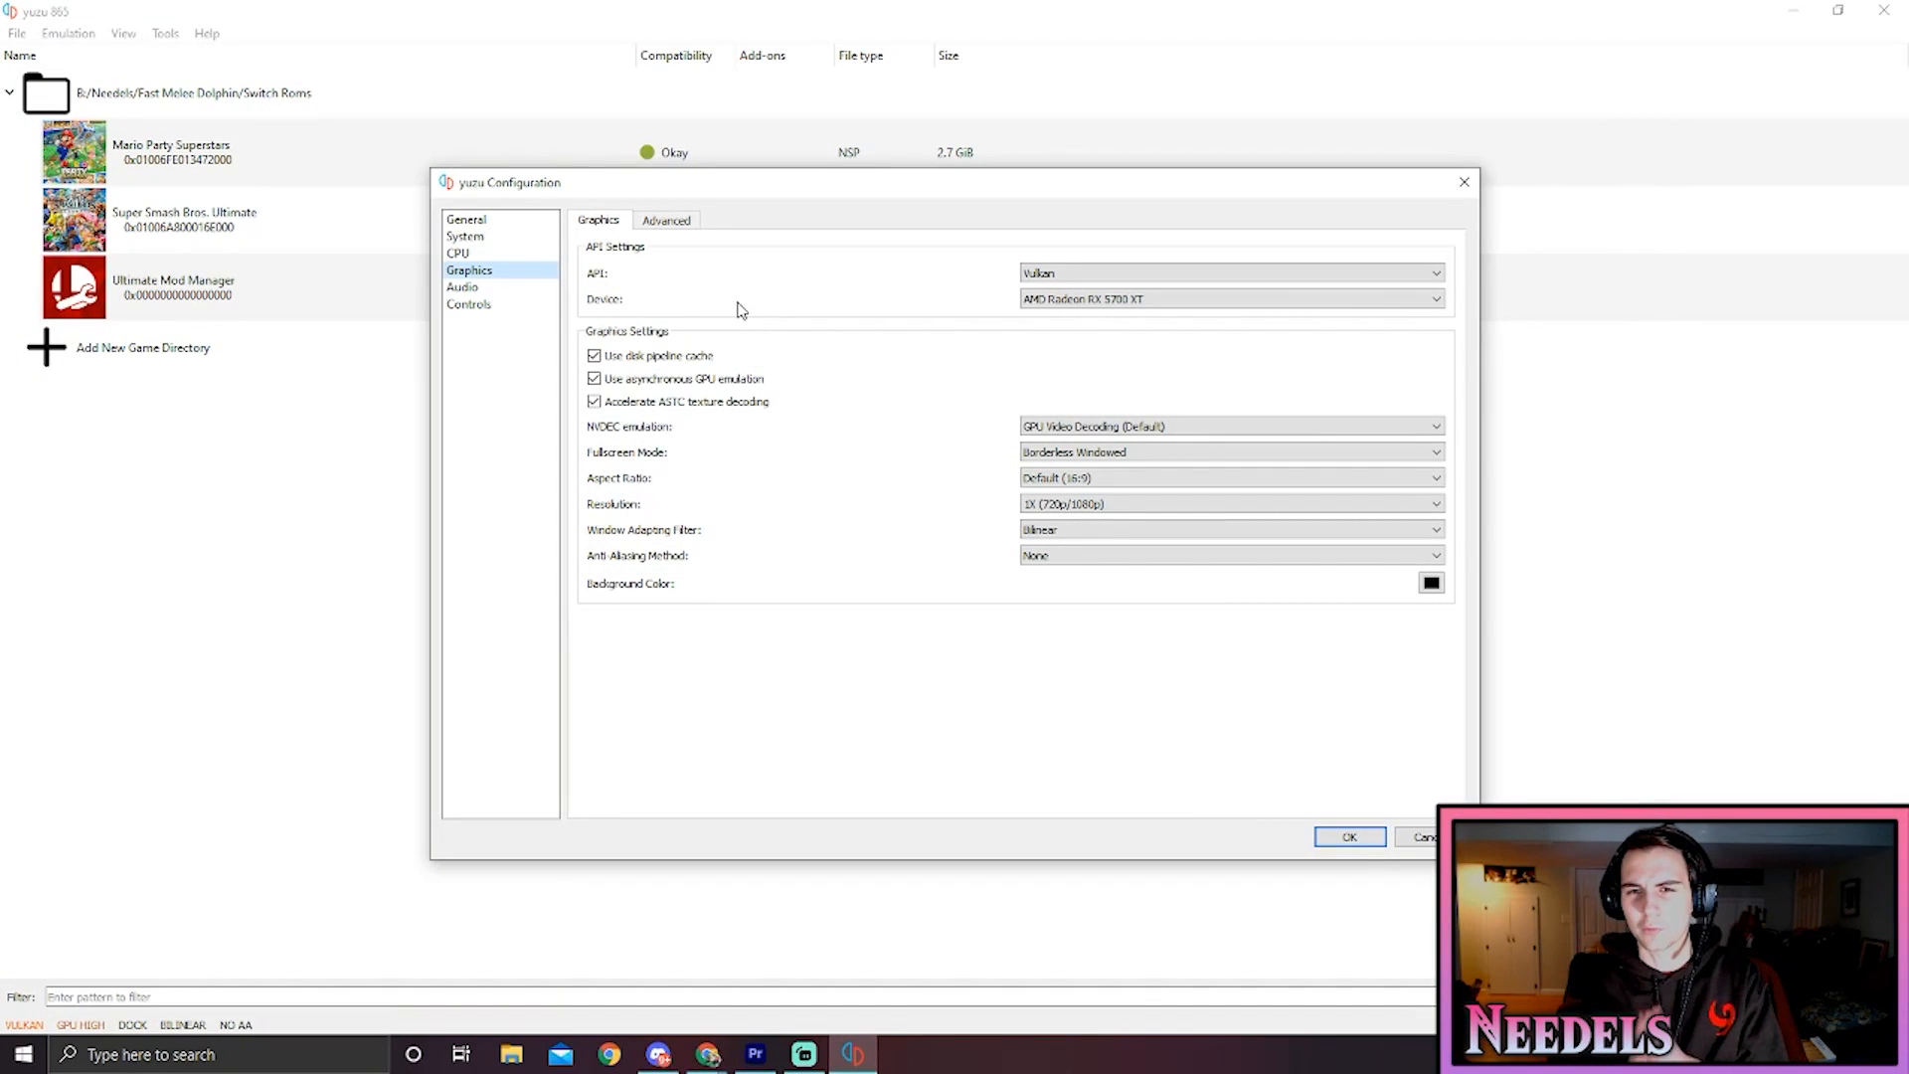
Choose Vulkan as the graphics API, review resolution options, and save the configuration
{"action": "left_click", "coordinate": [1231, 272]}
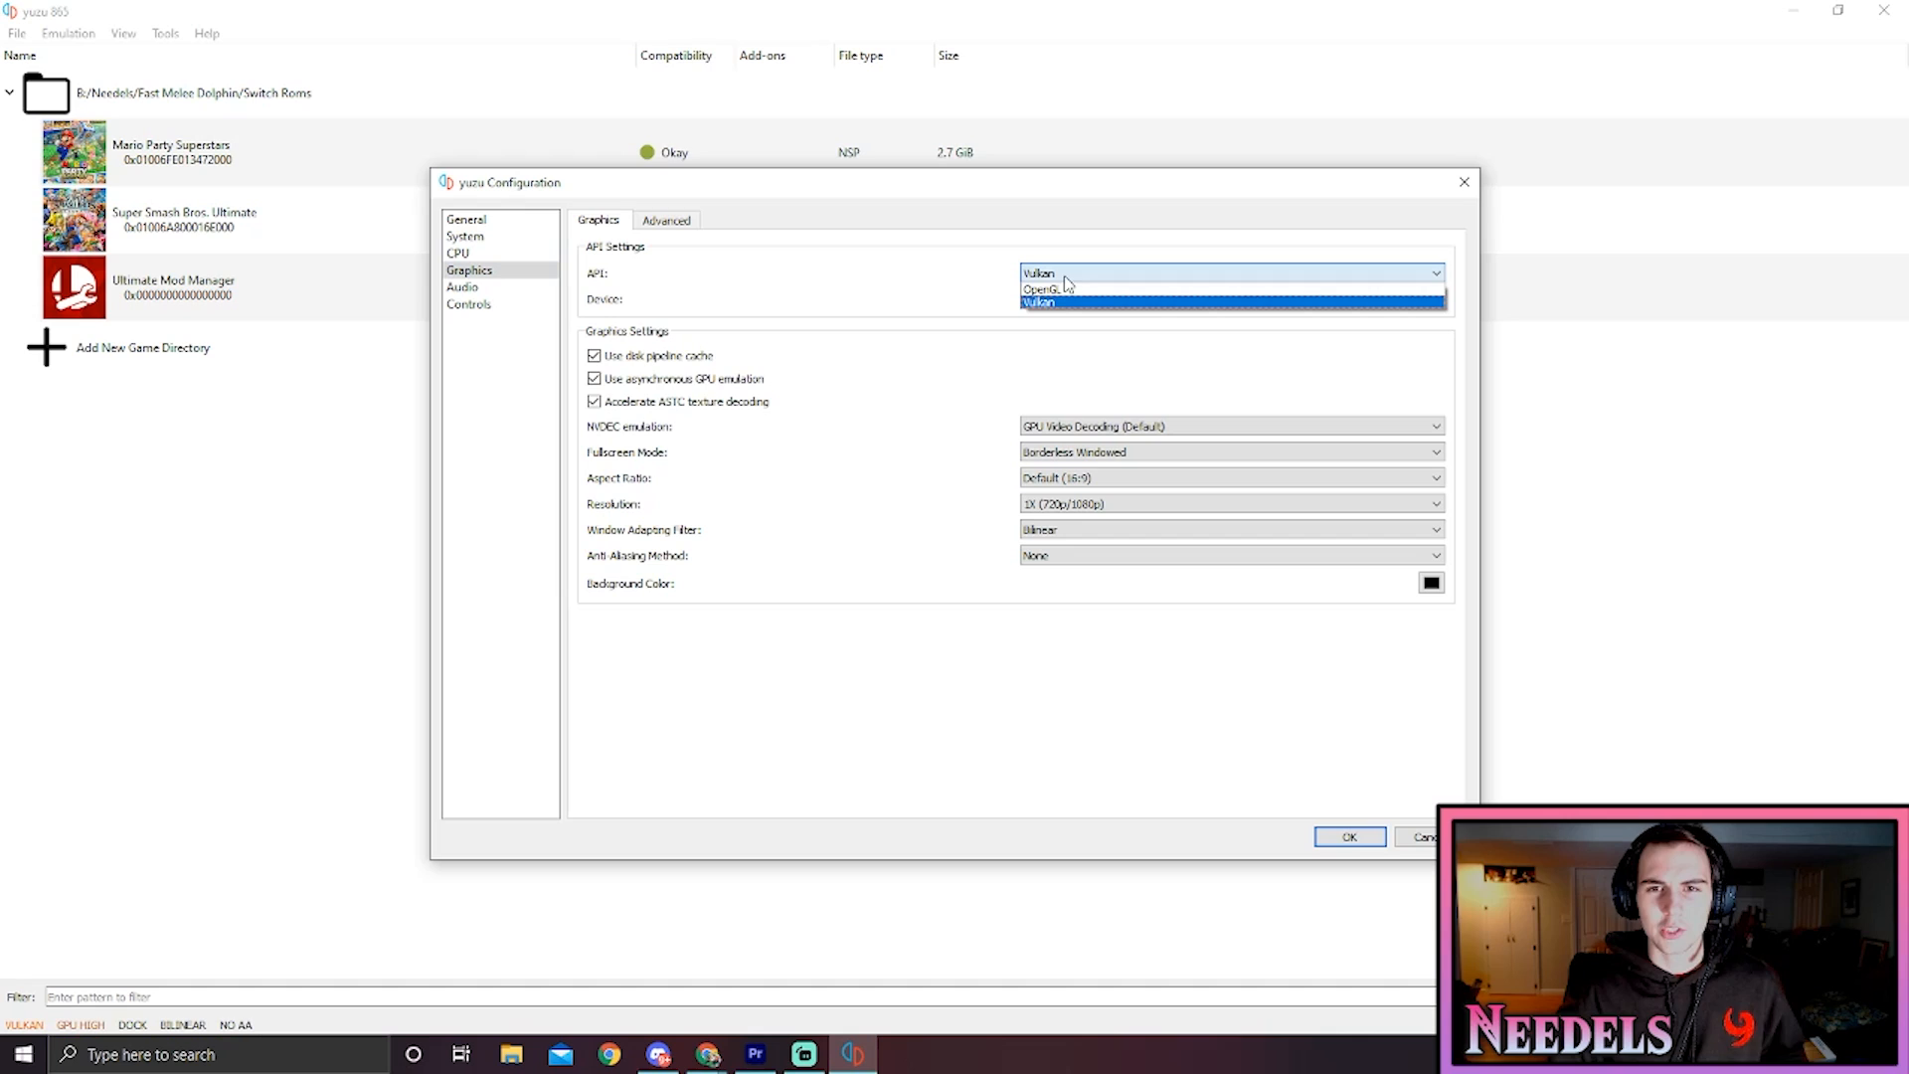
{"action": "left_click", "coordinate": [1034, 302]}
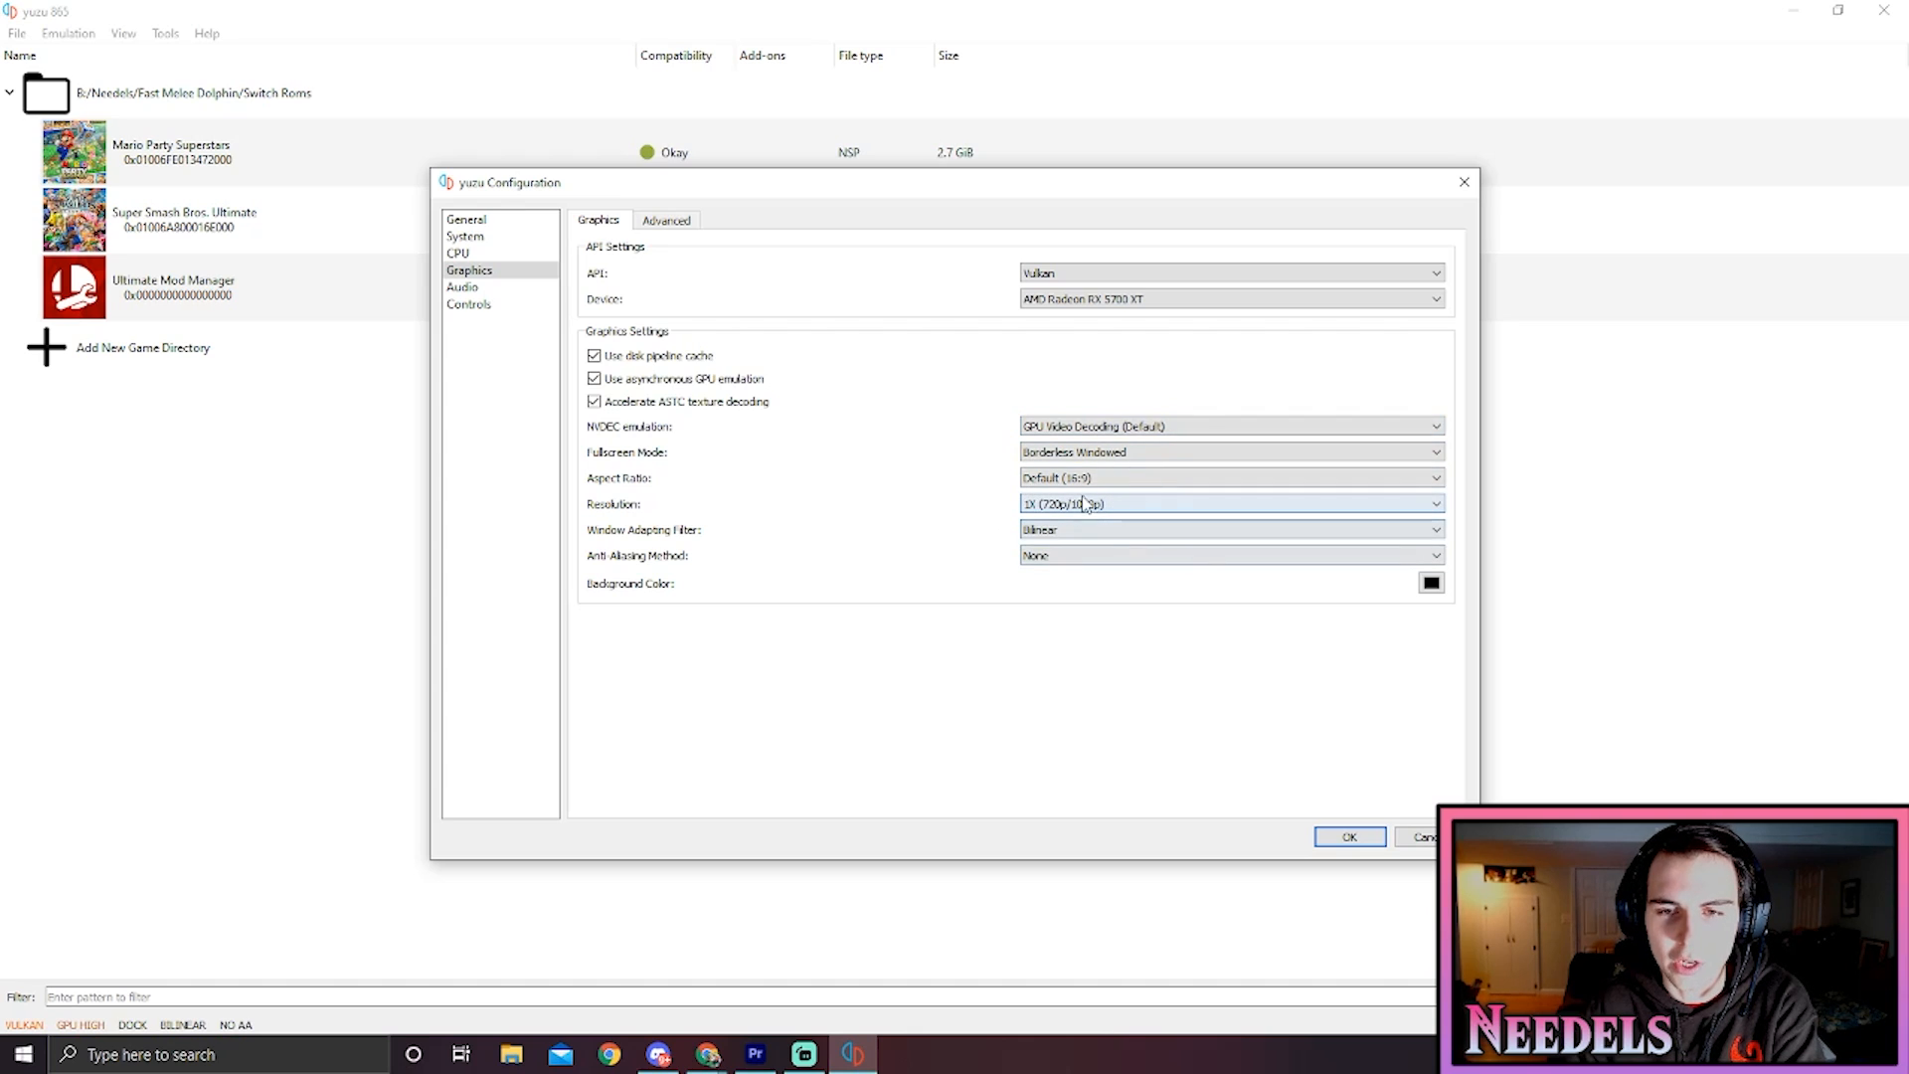
{"action": "left_click", "coordinate": [666, 221]}
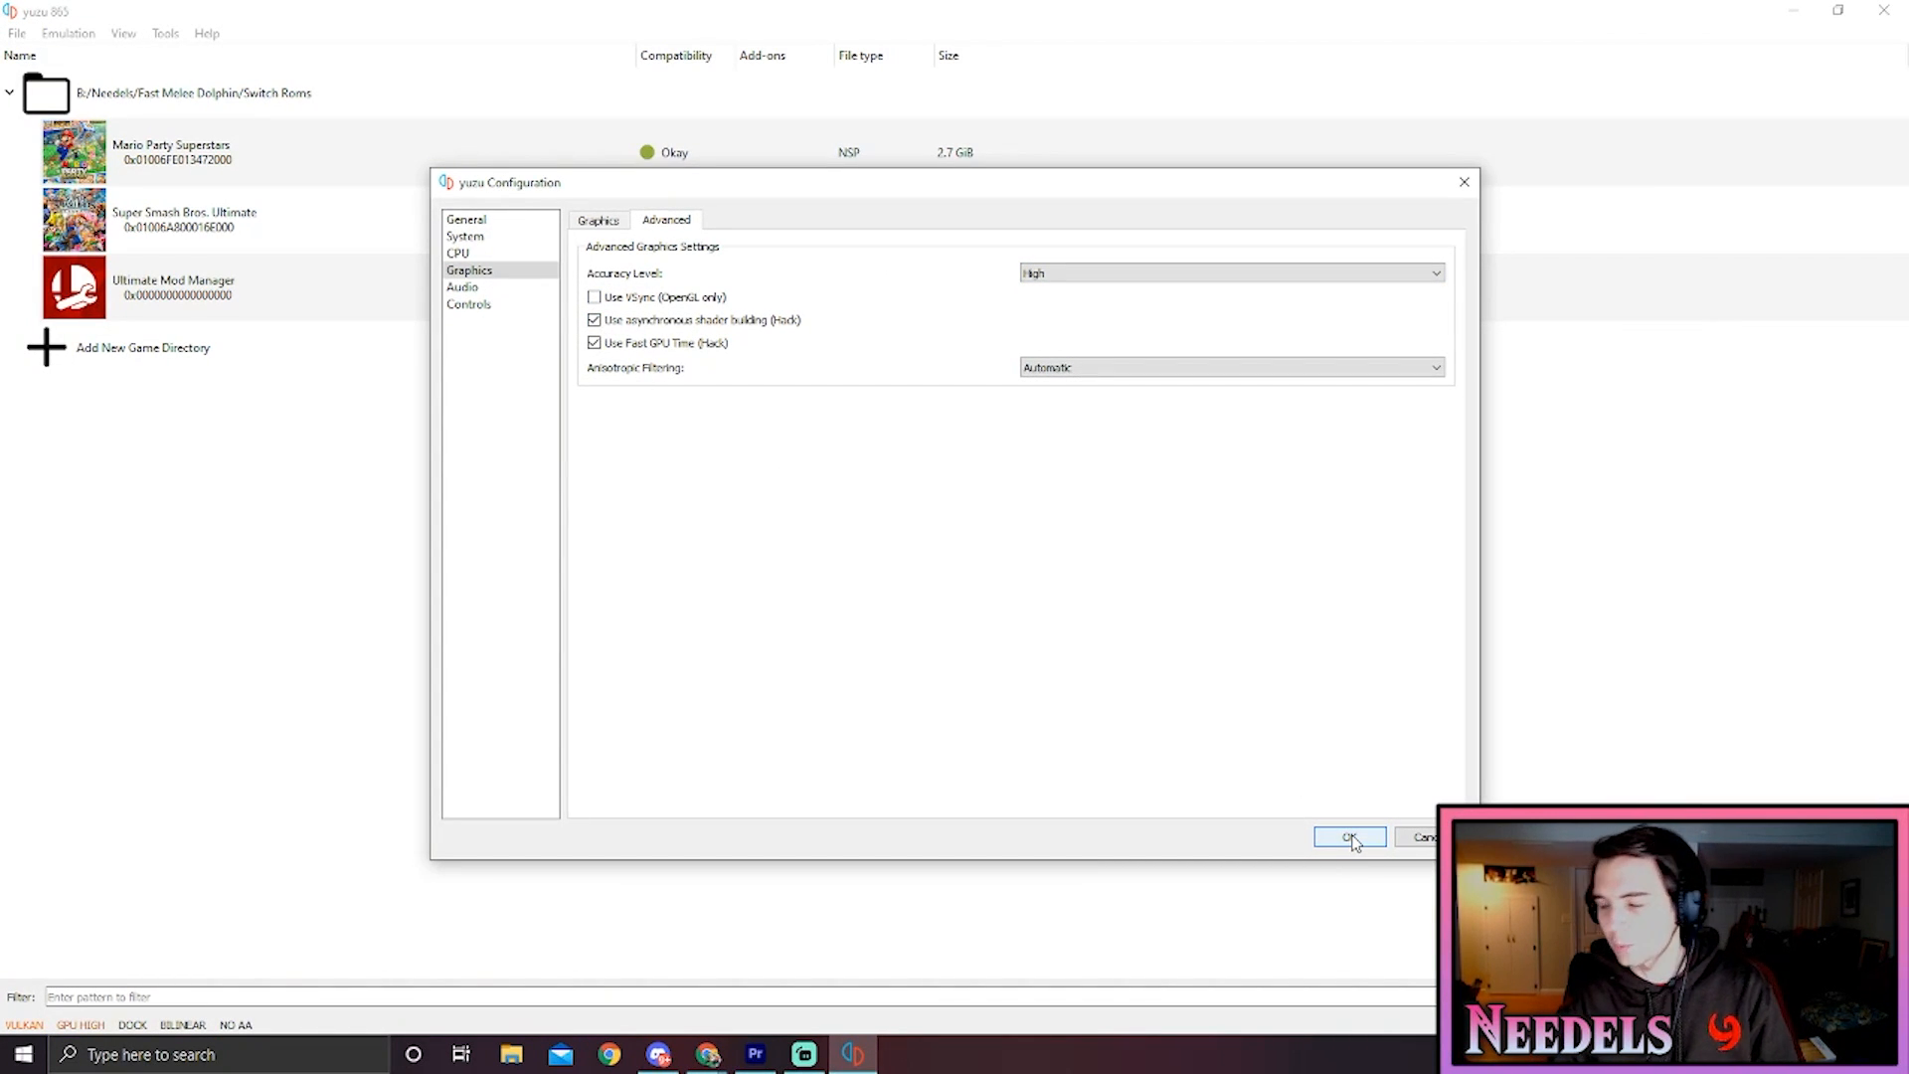
{"action": "left_click", "coordinate": [1348, 837]}
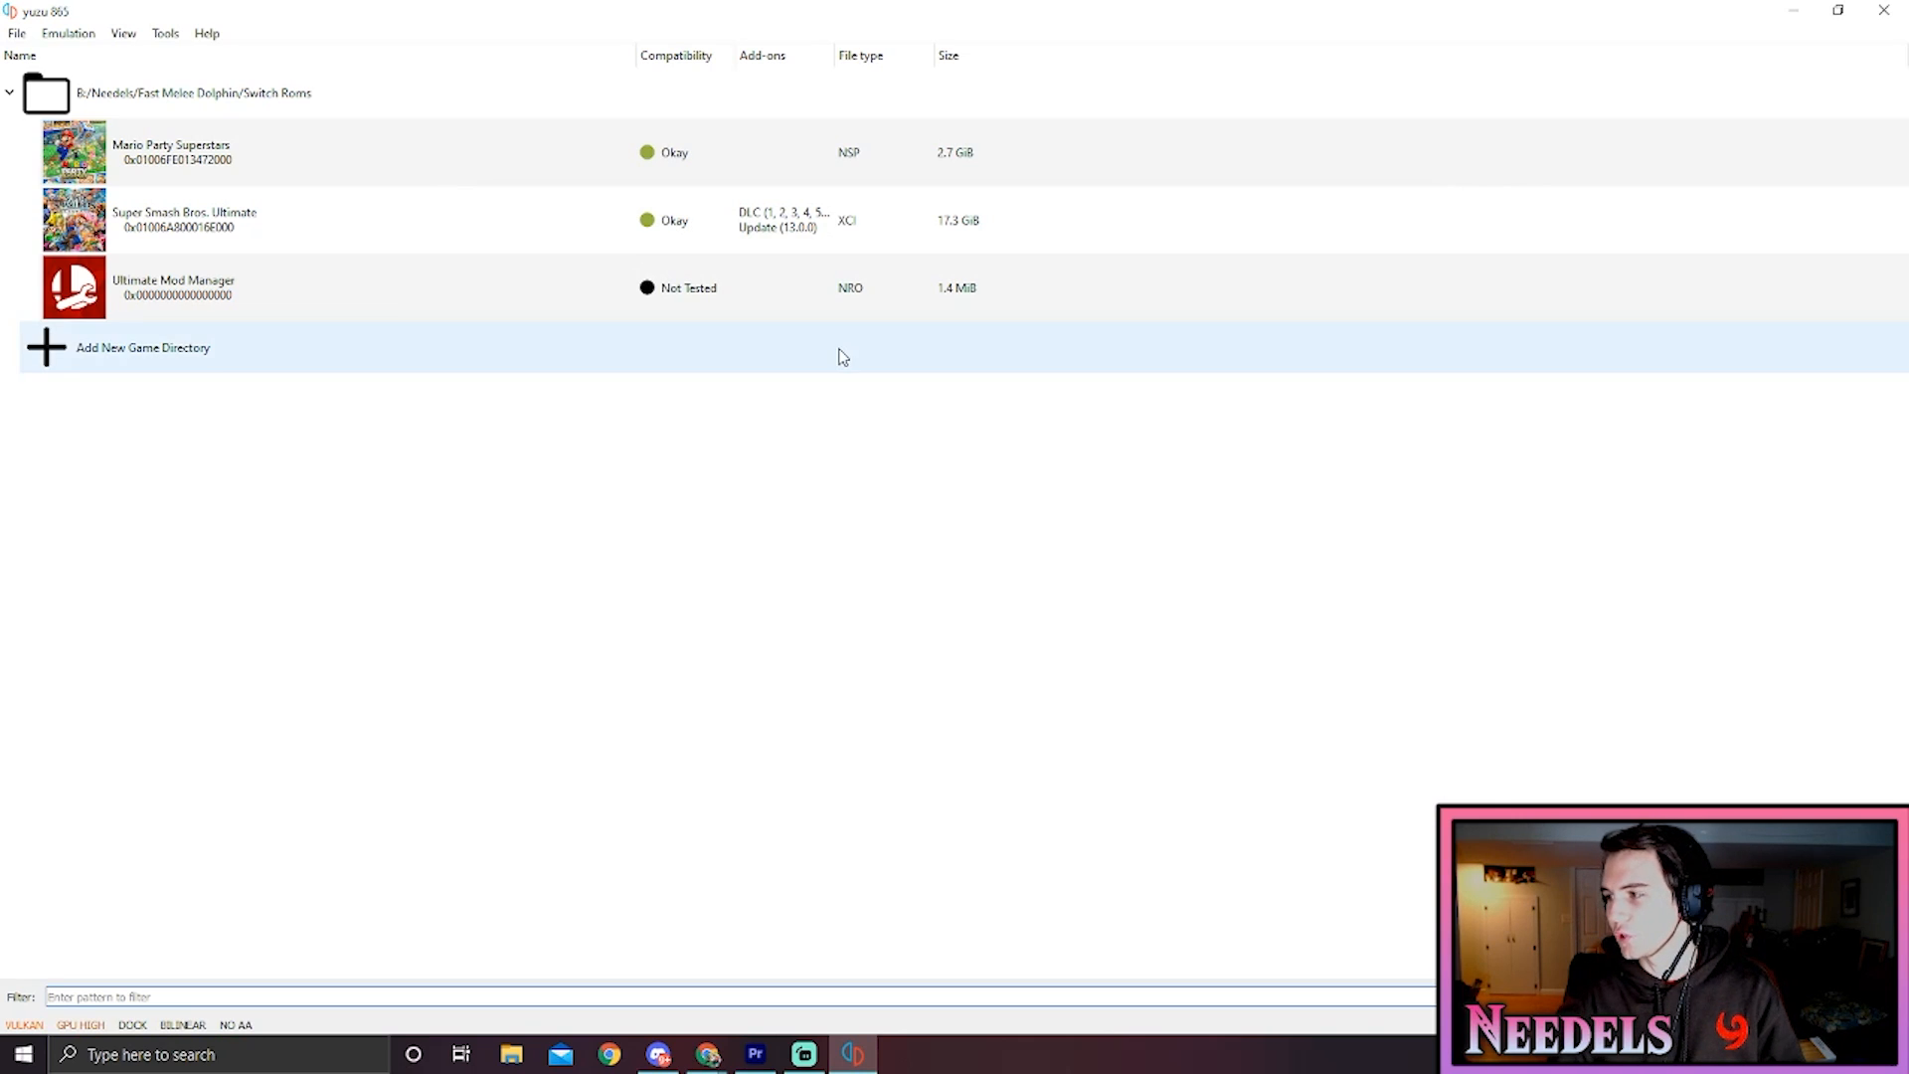
{"action": "mouse_move", "coordinate": [755, 585]}
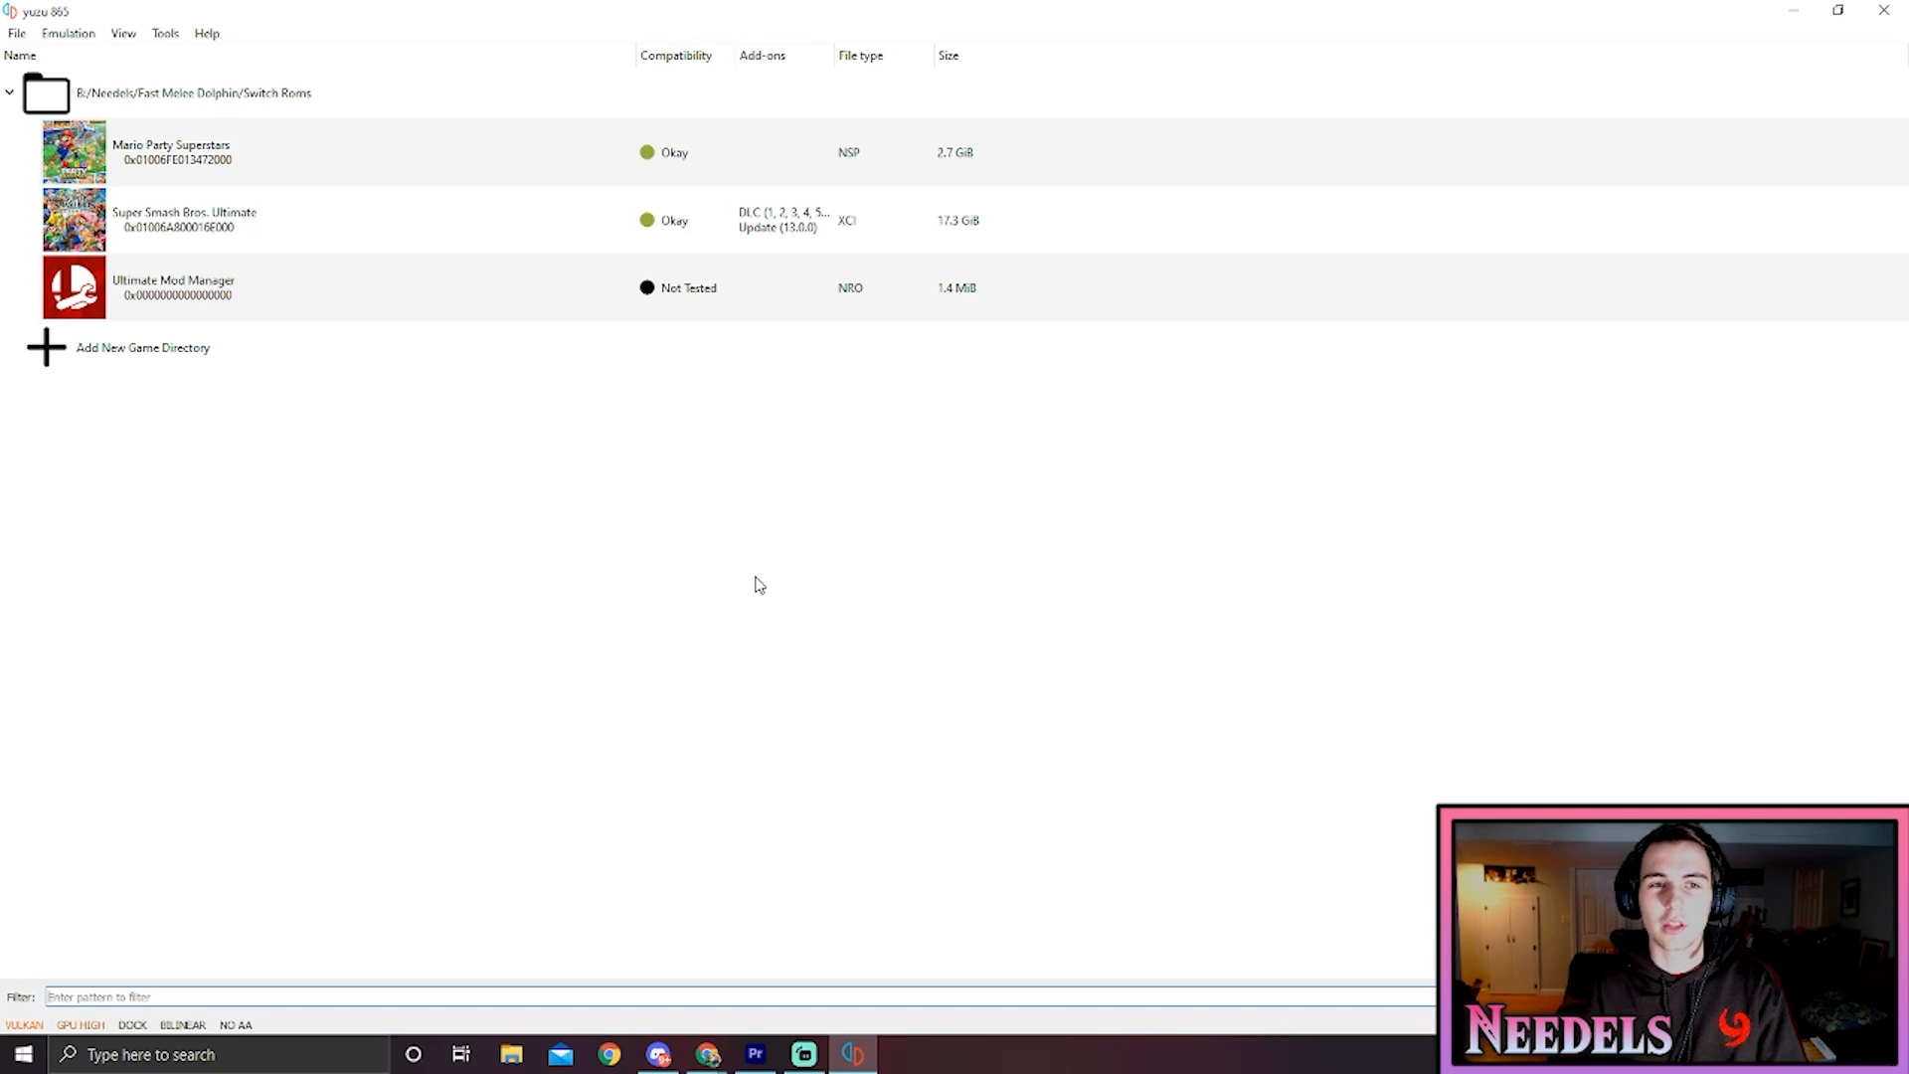
{"action": "mouse_move", "coordinate": [418, 482]}
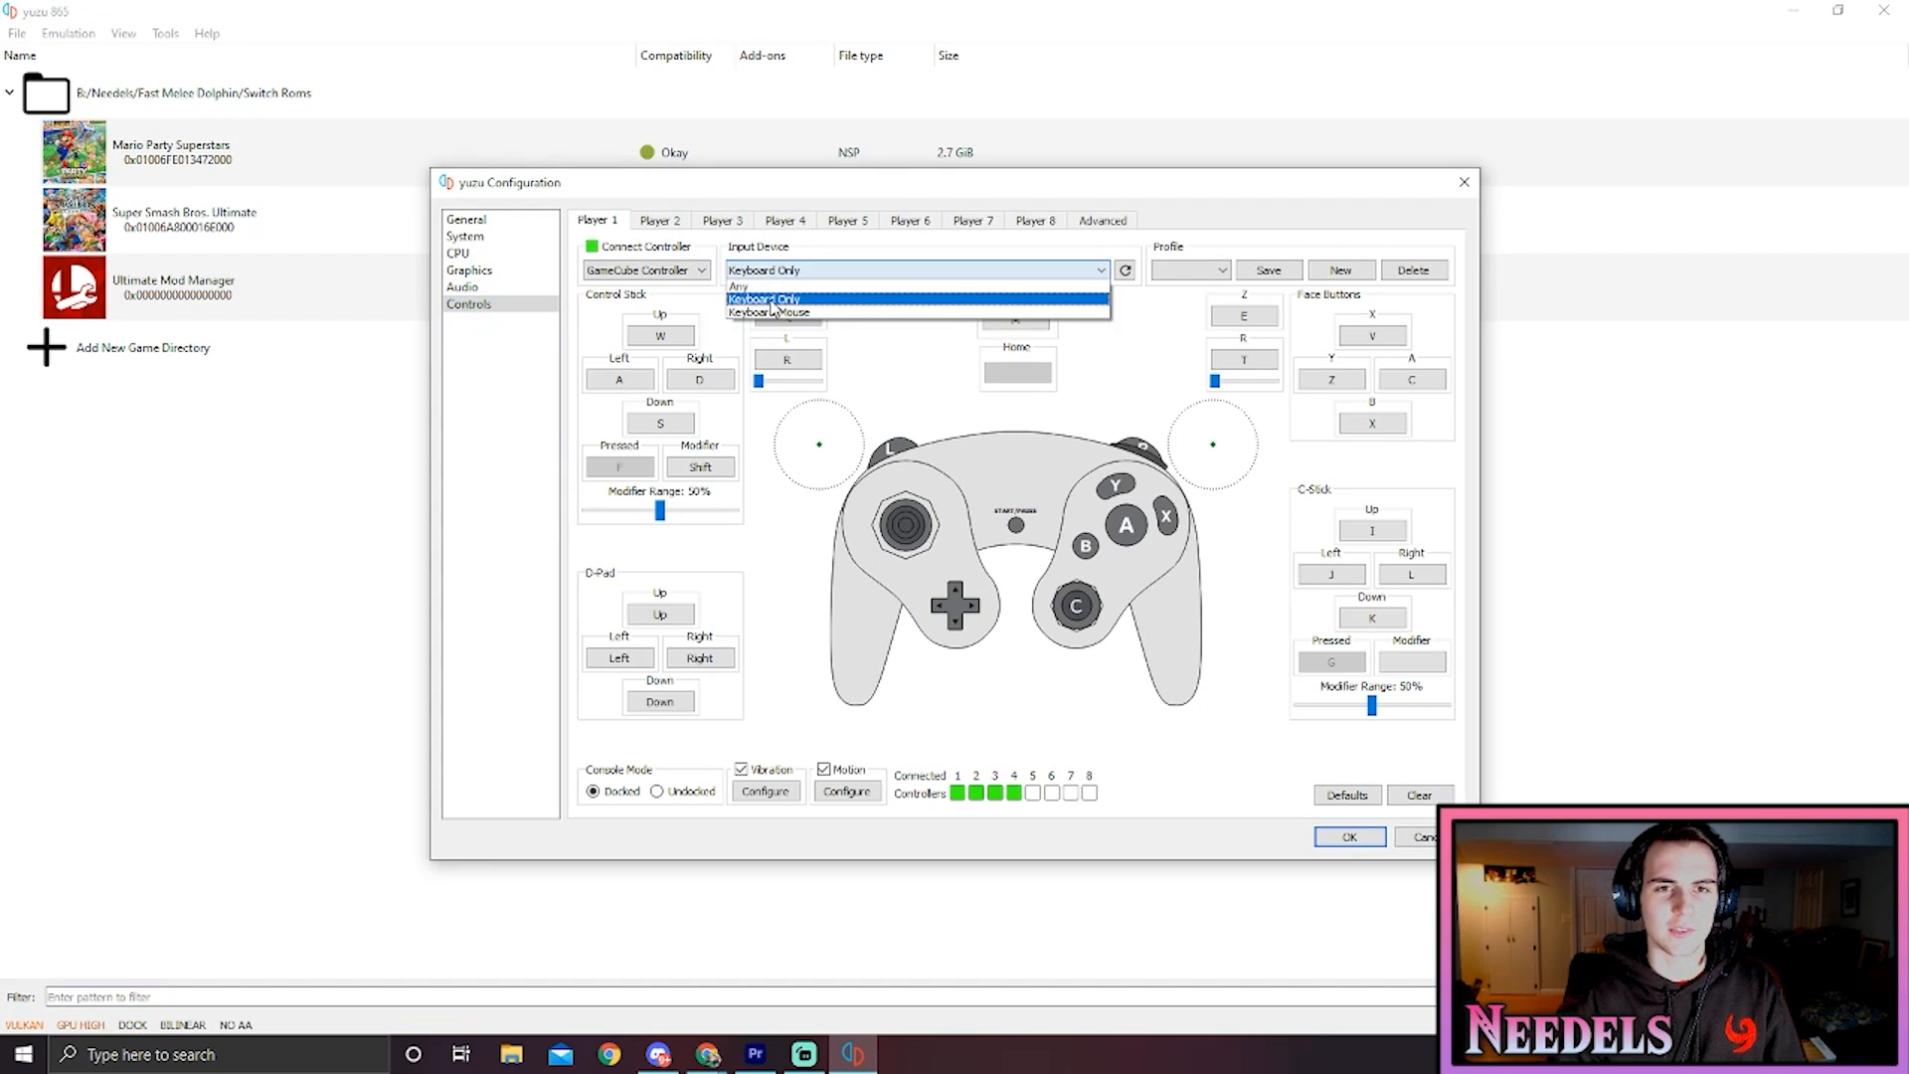
Set Player 1's input device to Keyboard Only, recheck the Controls mappings, and save
{"action": "left_click", "coordinate": [765, 299]}
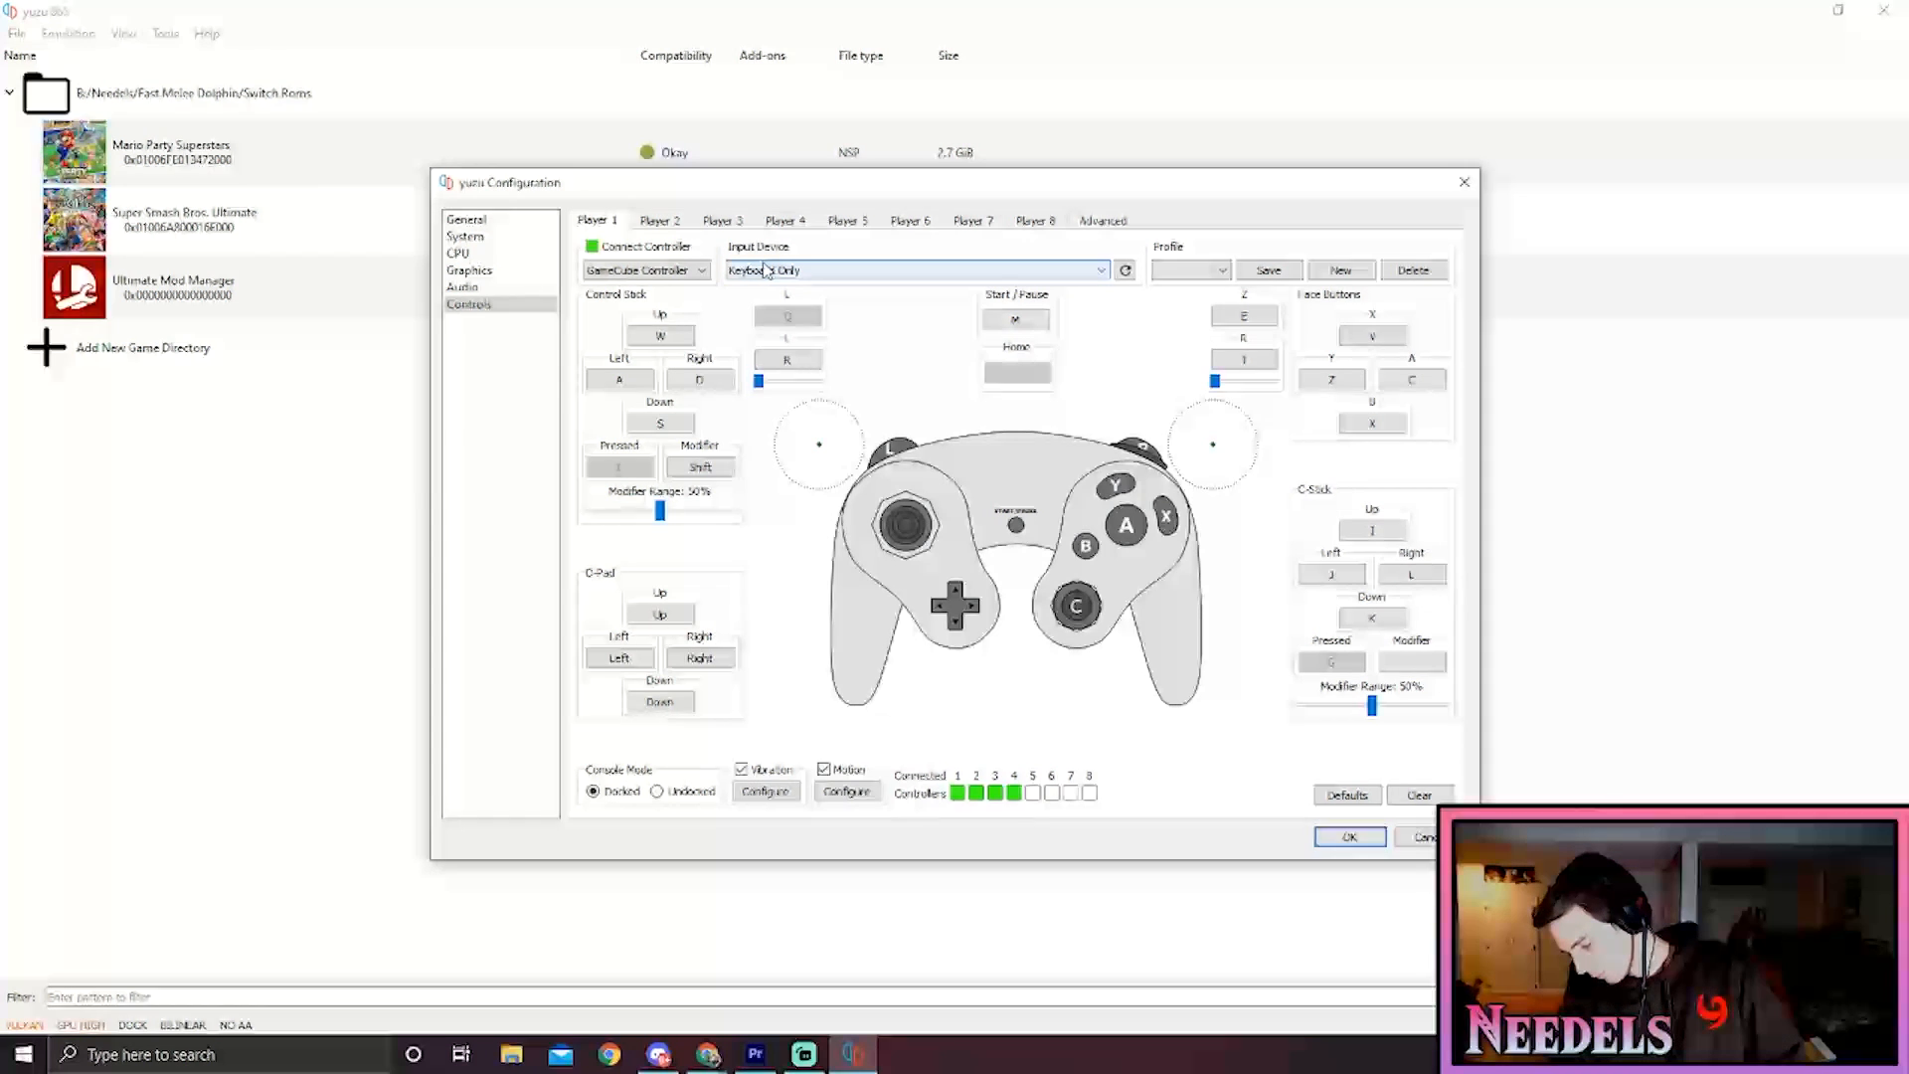
{"action": "left_click", "coordinate": [1349, 836]}
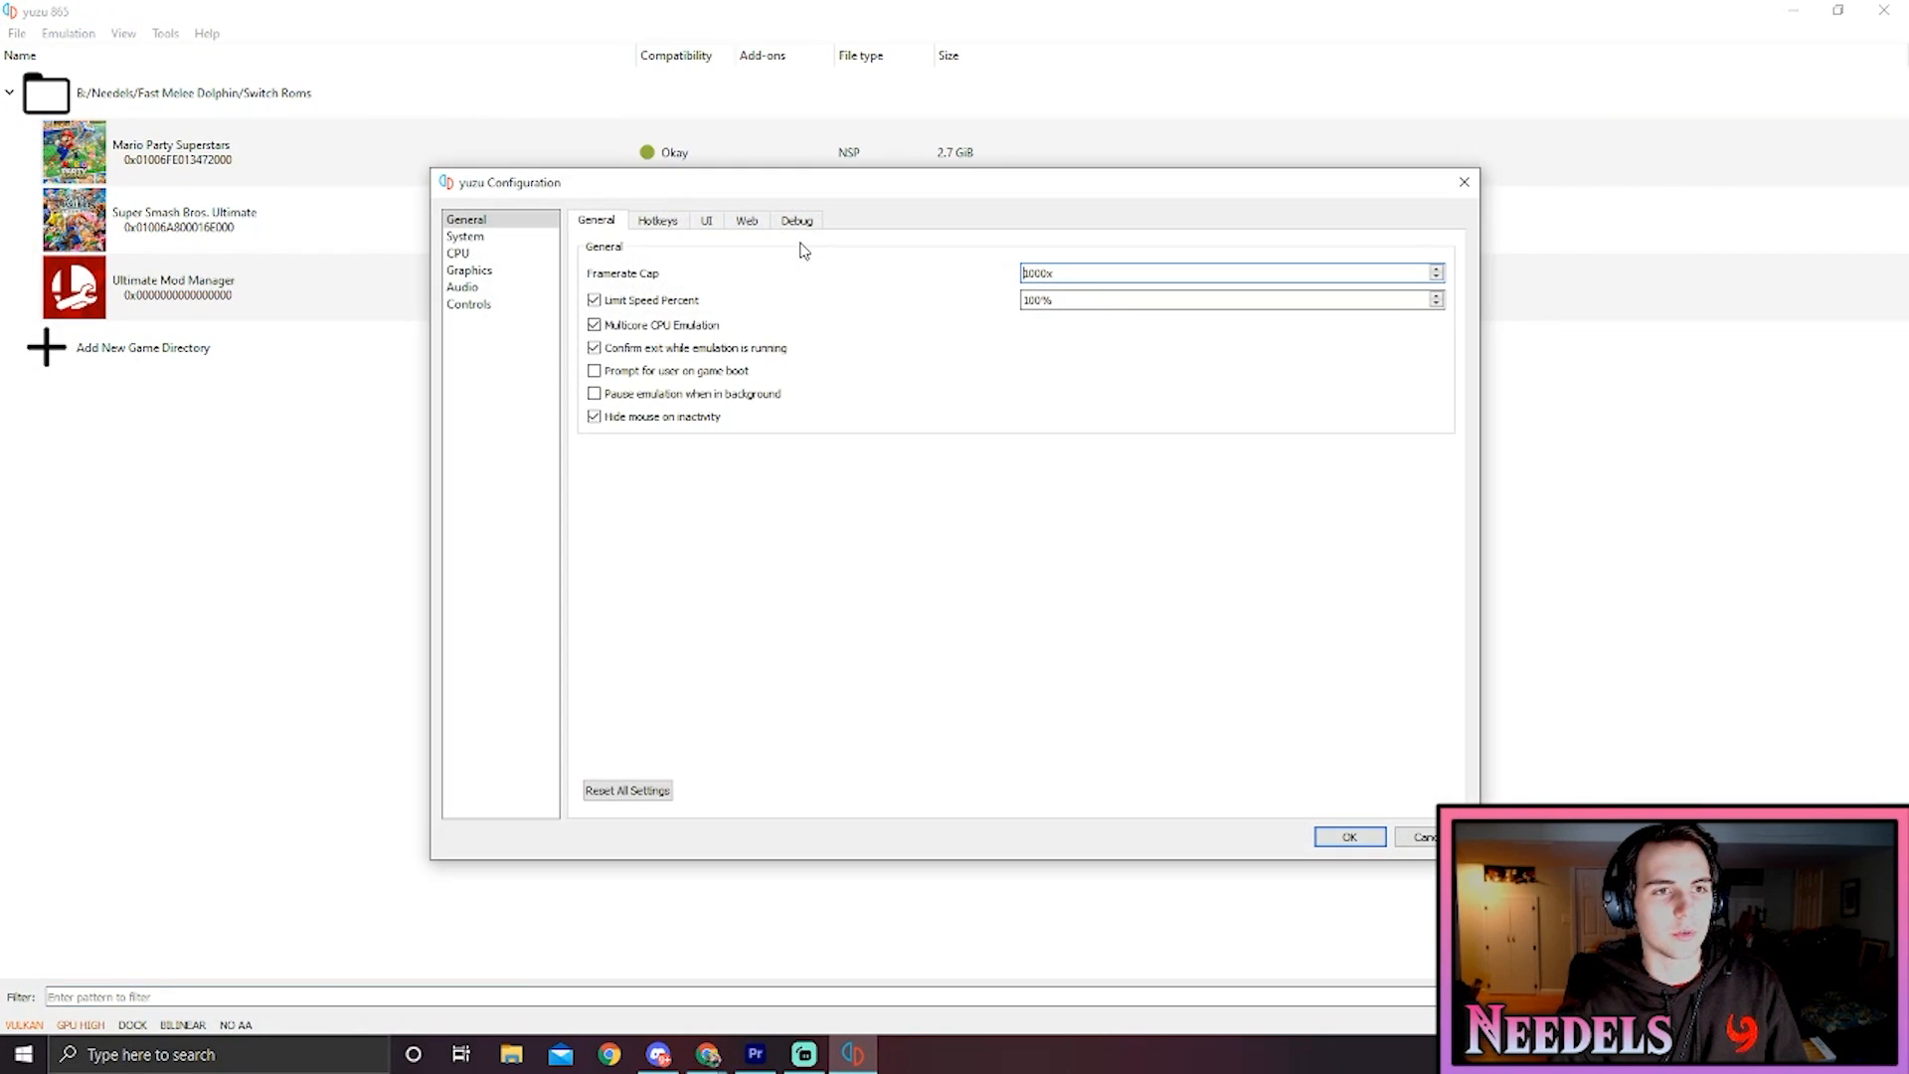
{"action": "left_click", "coordinate": [467, 303]}
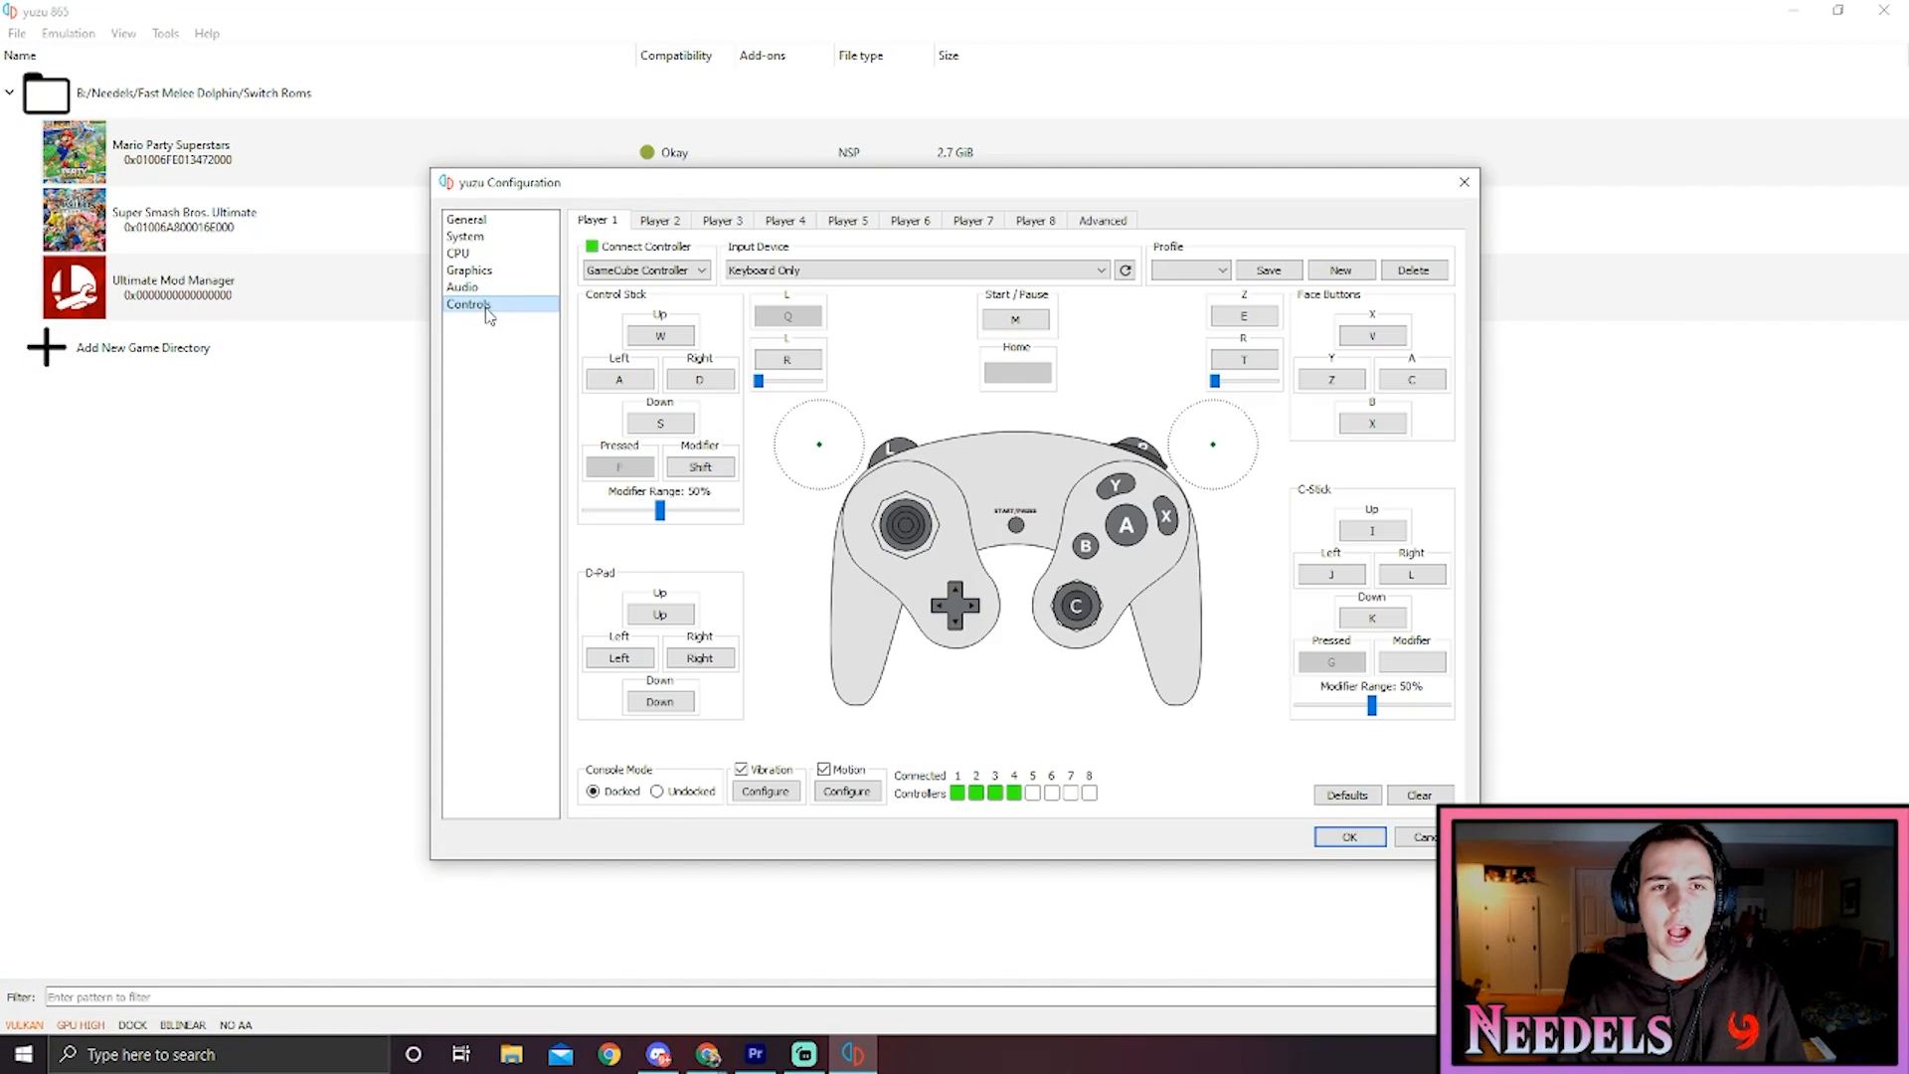
{"action": "left_click", "coordinate": [913, 269]}
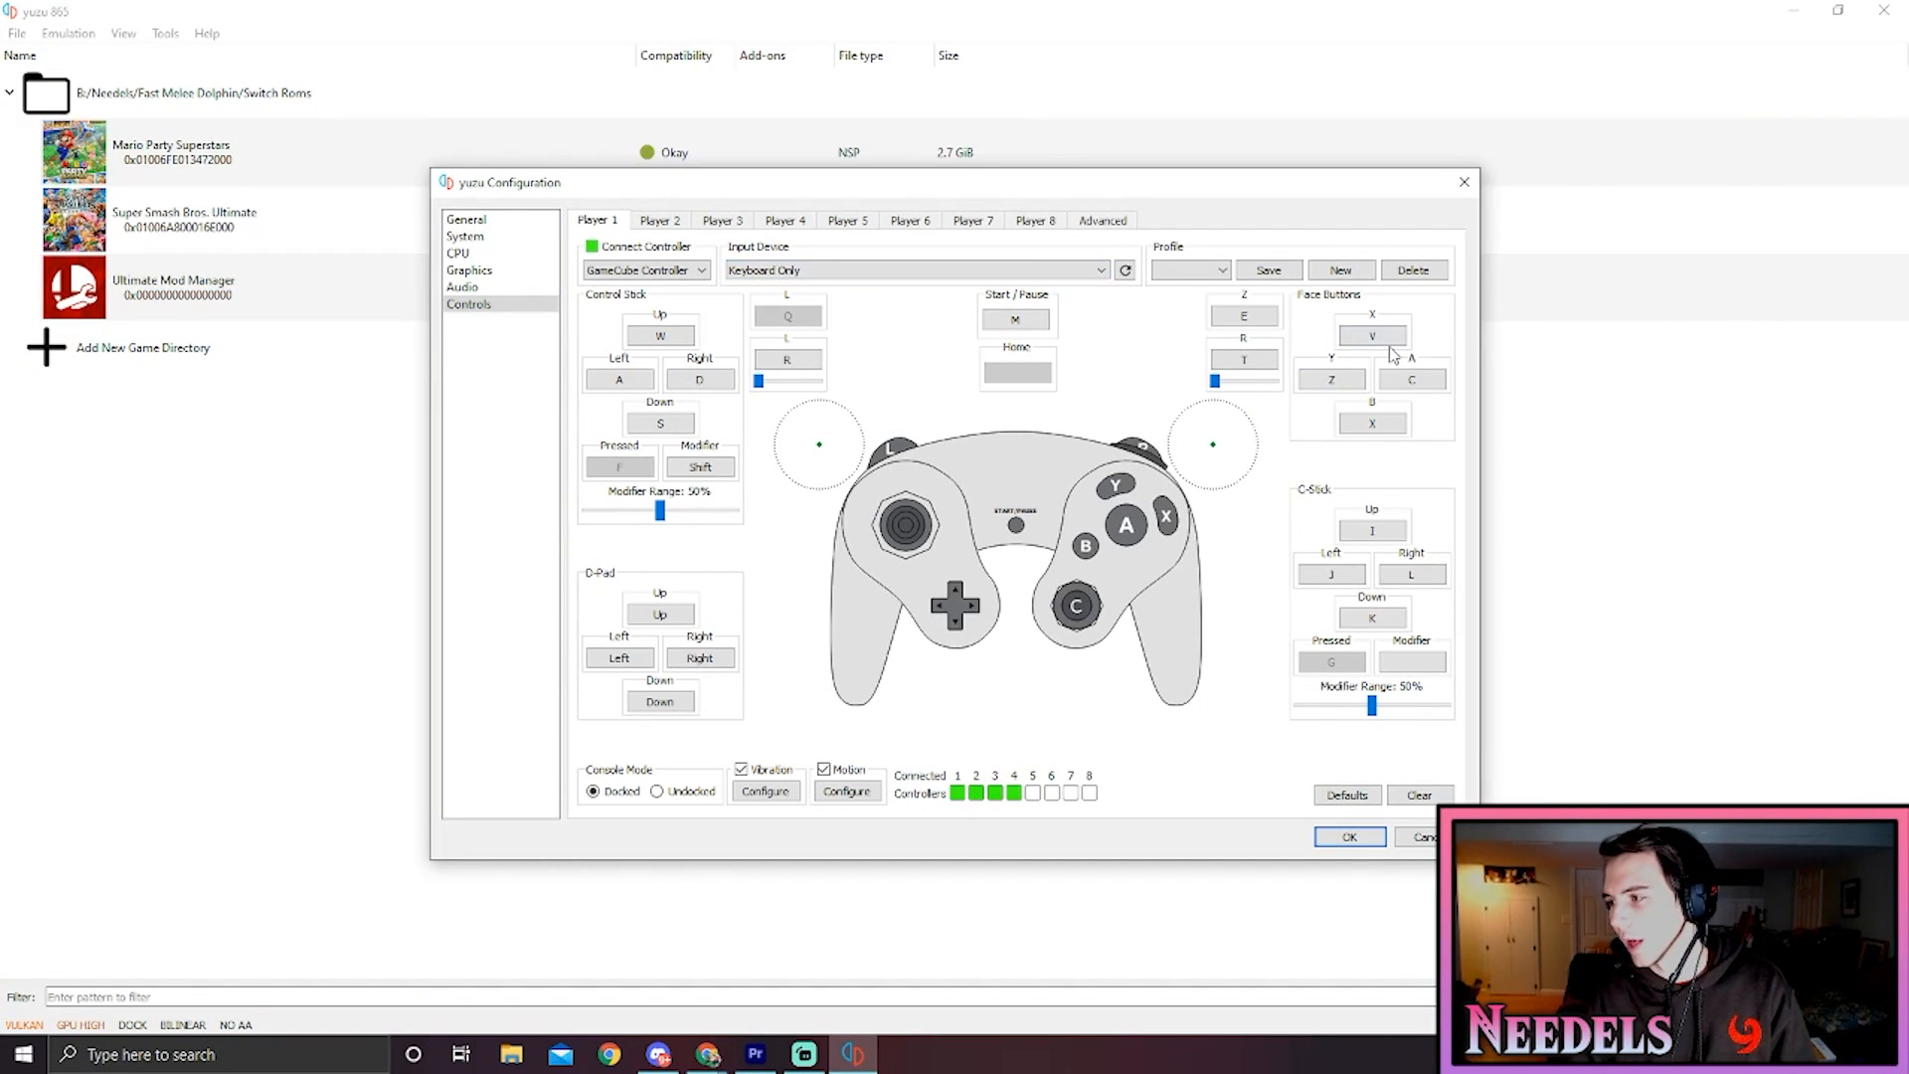
{"action": "mouse_move", "coordinate": [937, 456]}
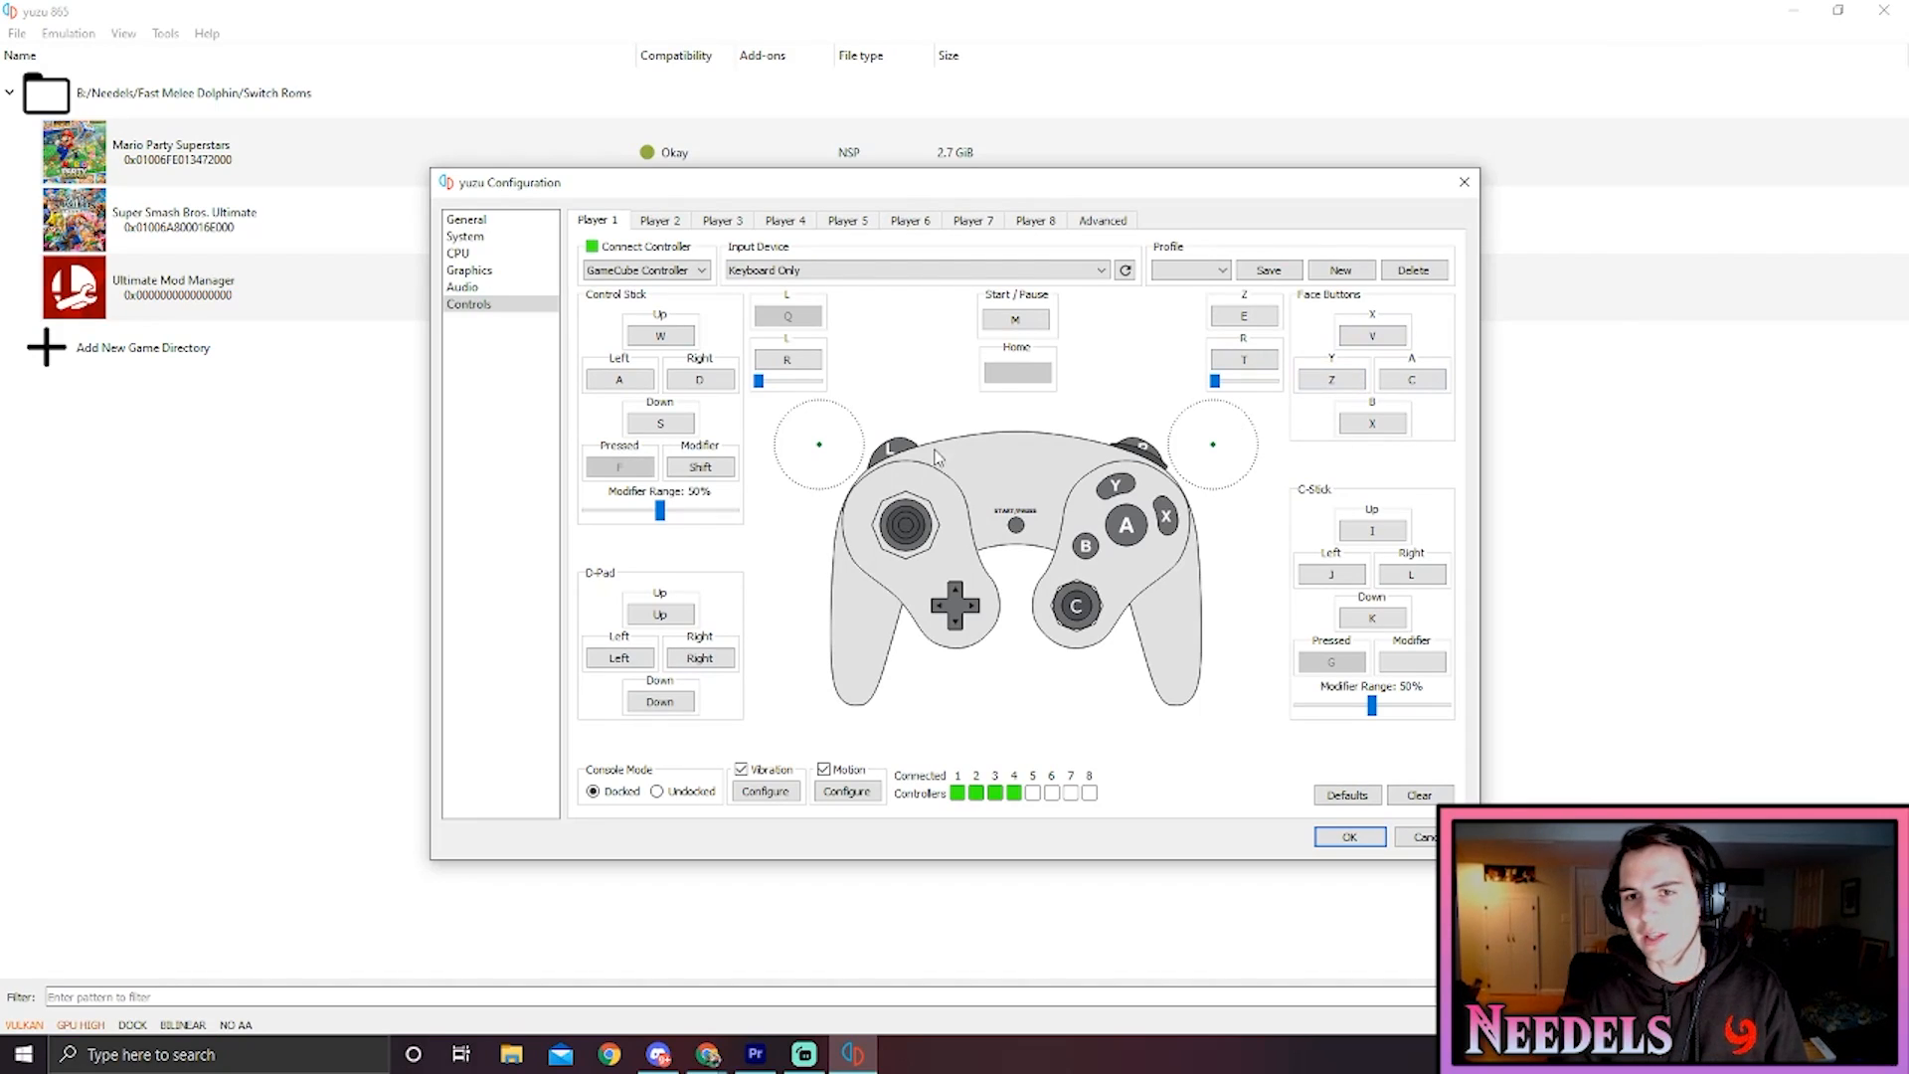
{"action": "left_click", "coordinate": [1349, 836]}
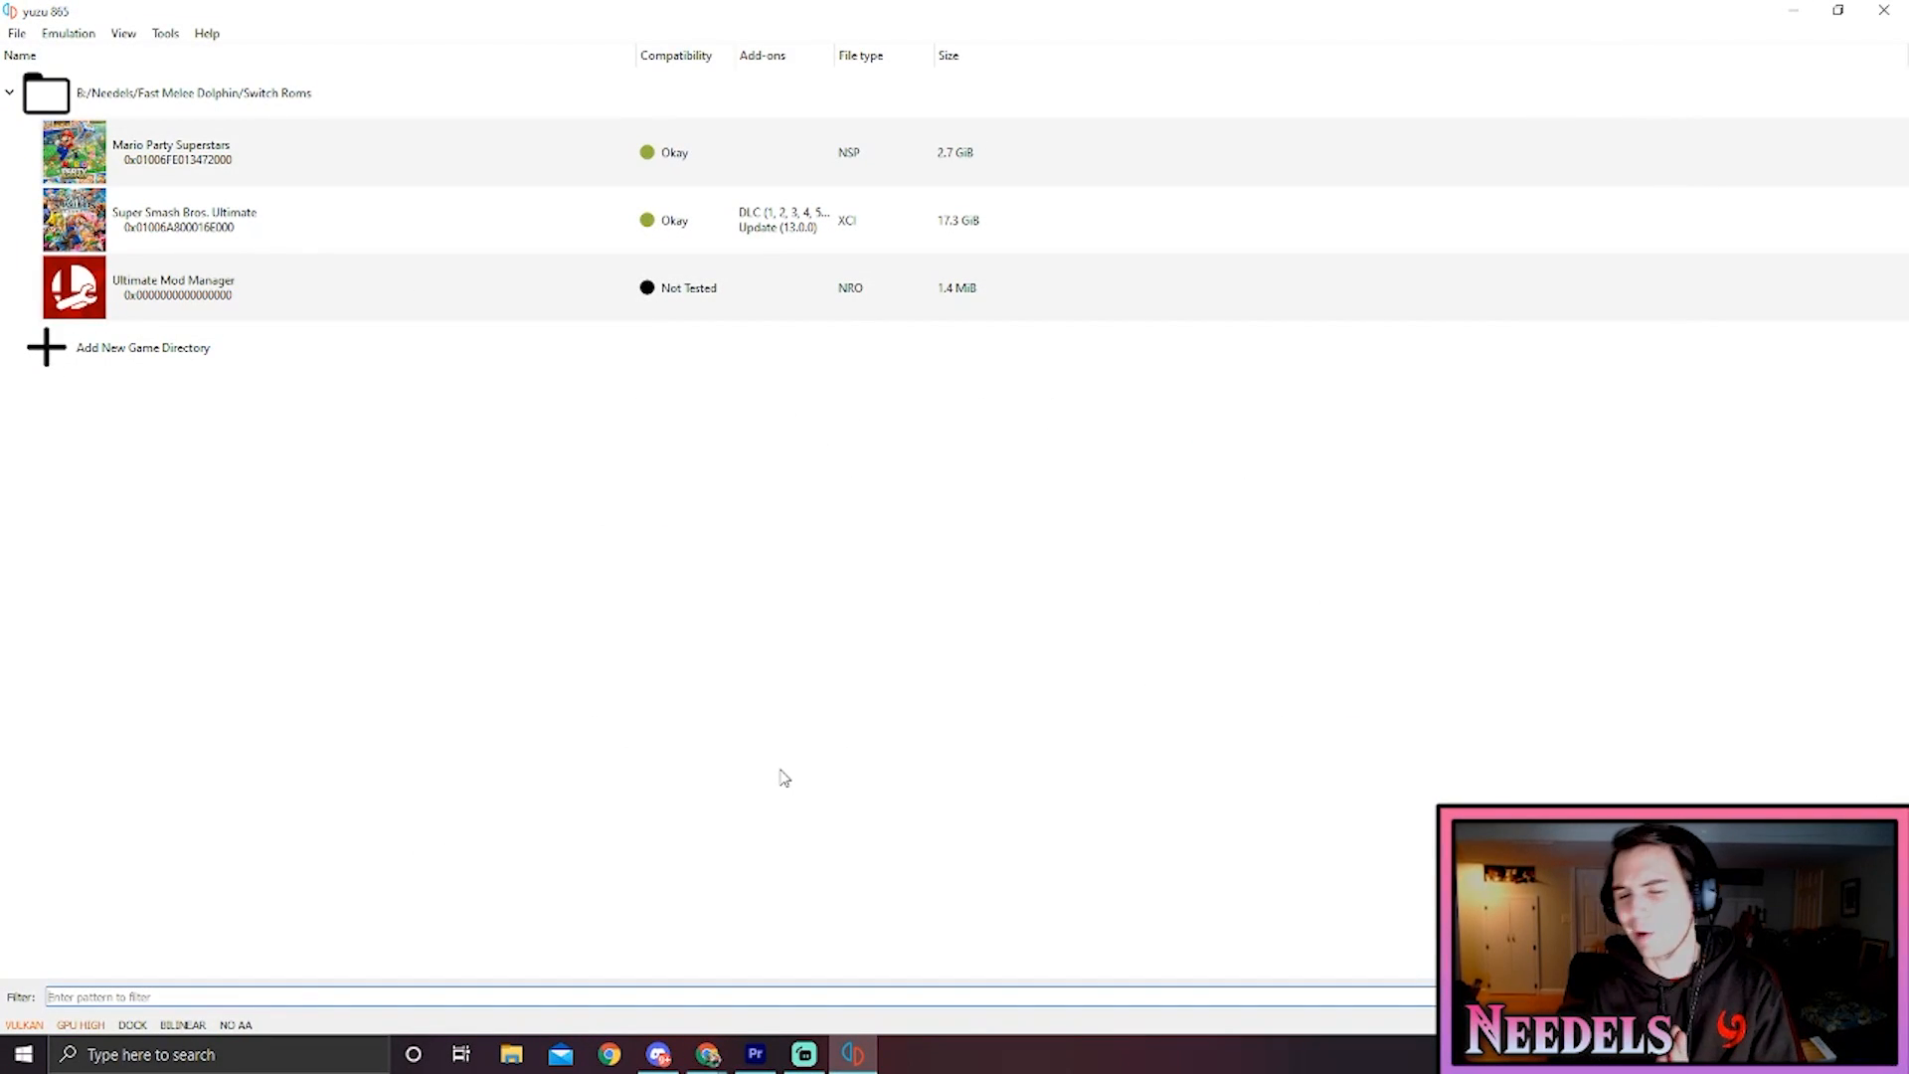
Launch Mario Party Superstars and answer Yes to Koopa Troopa's how-to-play prompt
{"action": "left_click", "coordinate": [378, 221]}
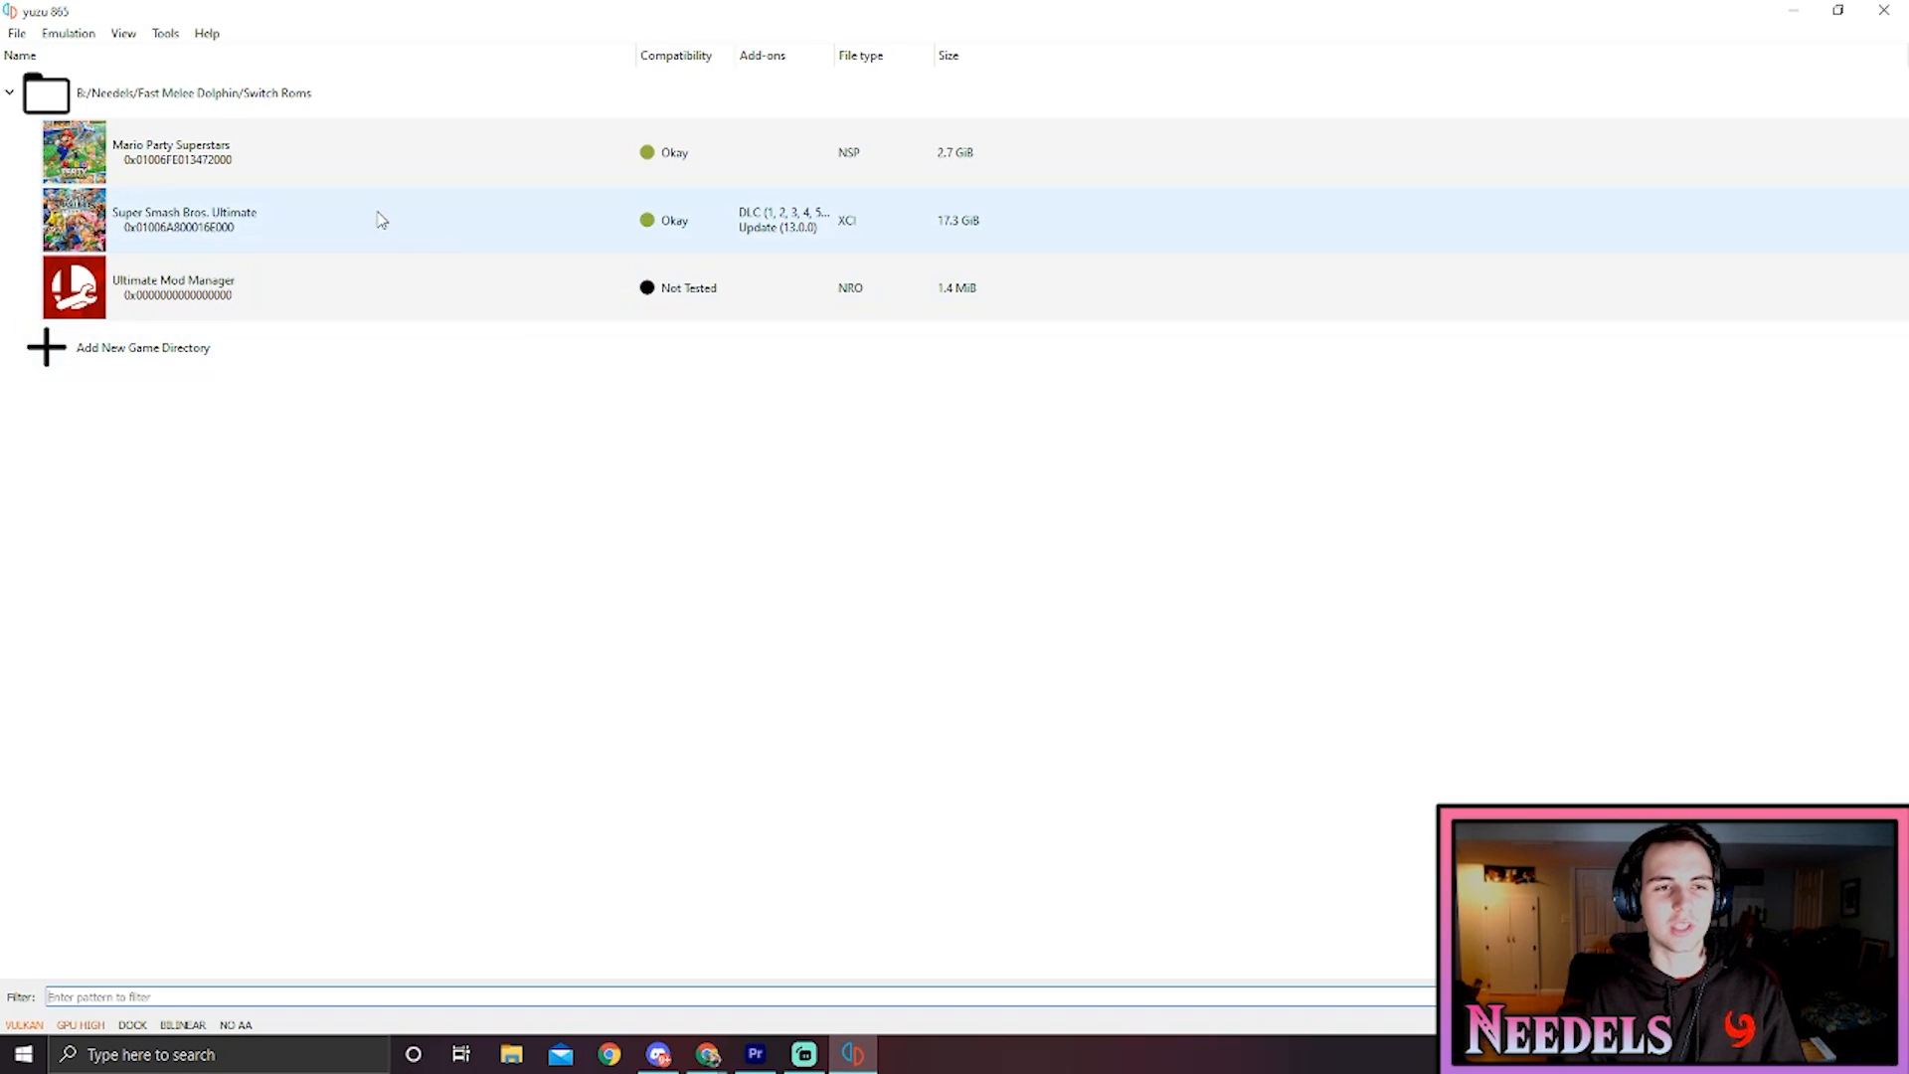
{"action": "double_click", "coordinate": [170, 151]}
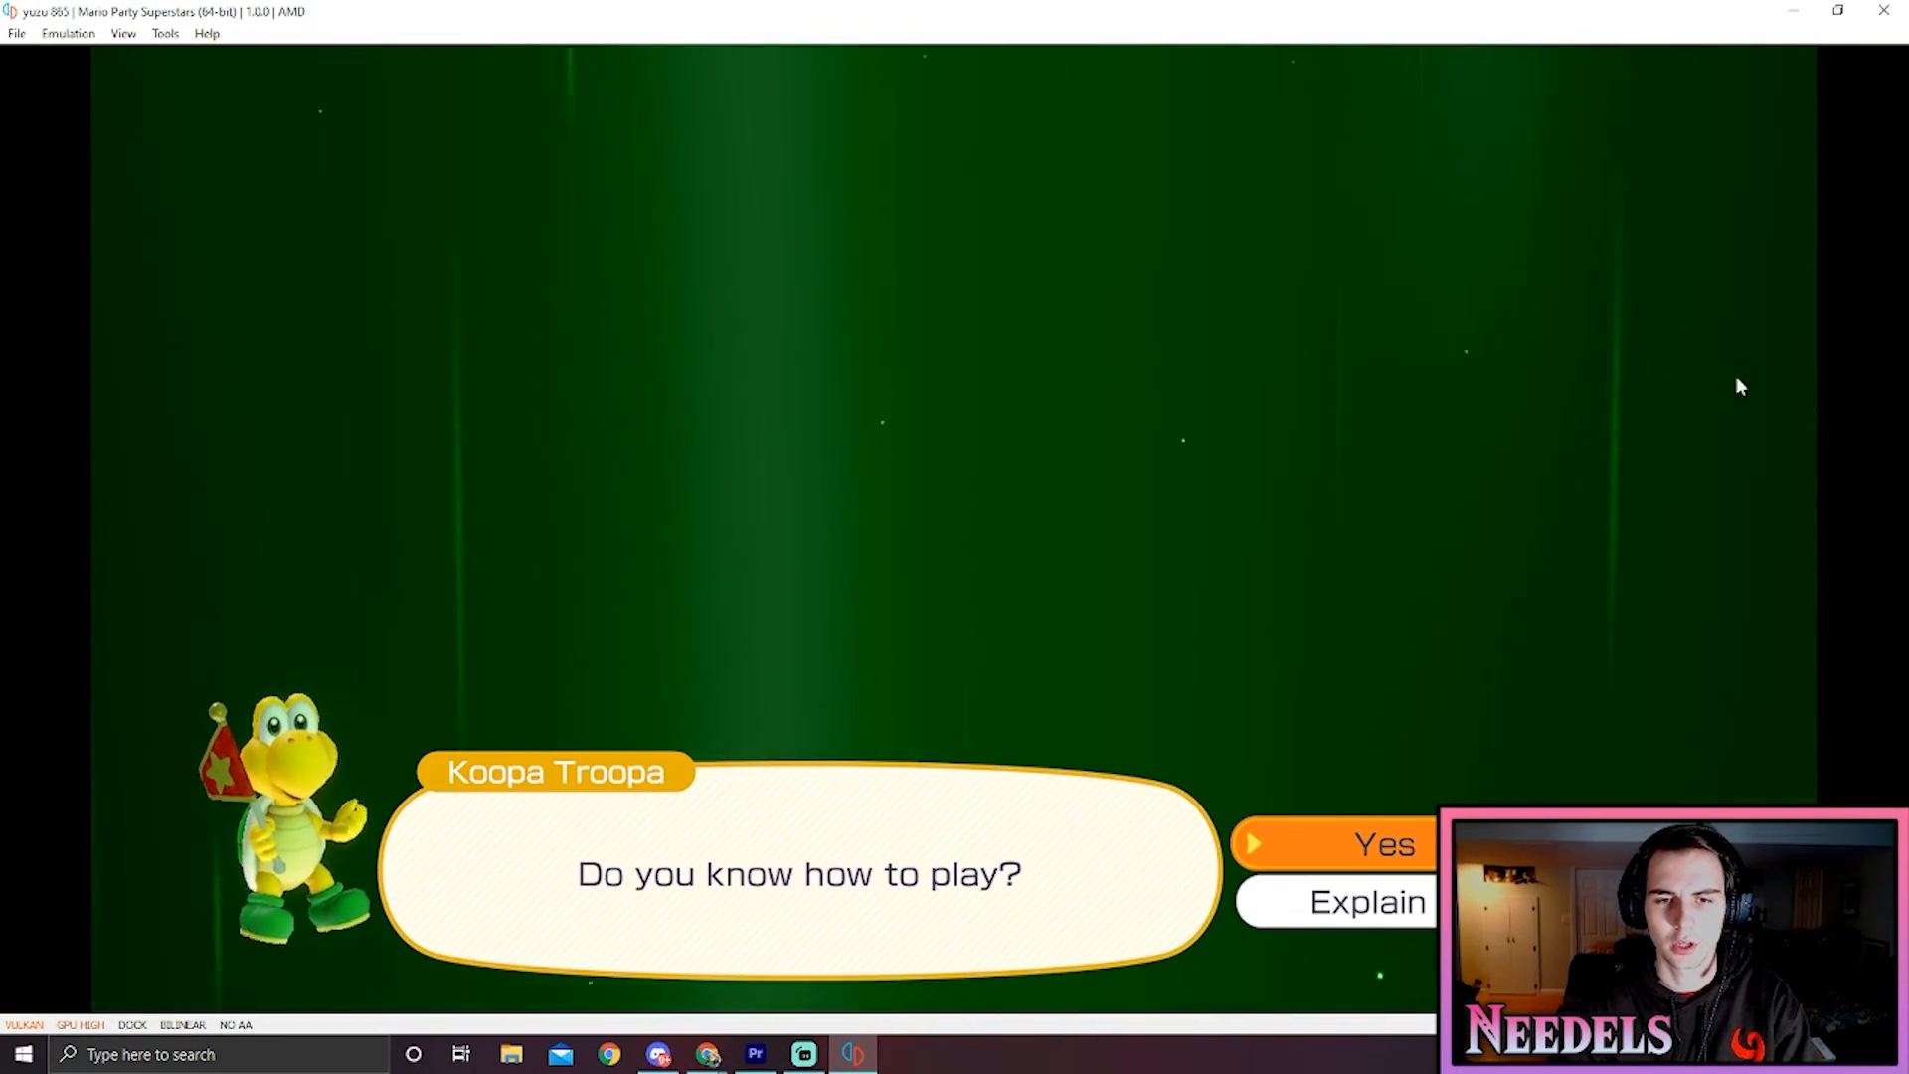
{"action": "left_click", "coordinate": [1383, 844]}
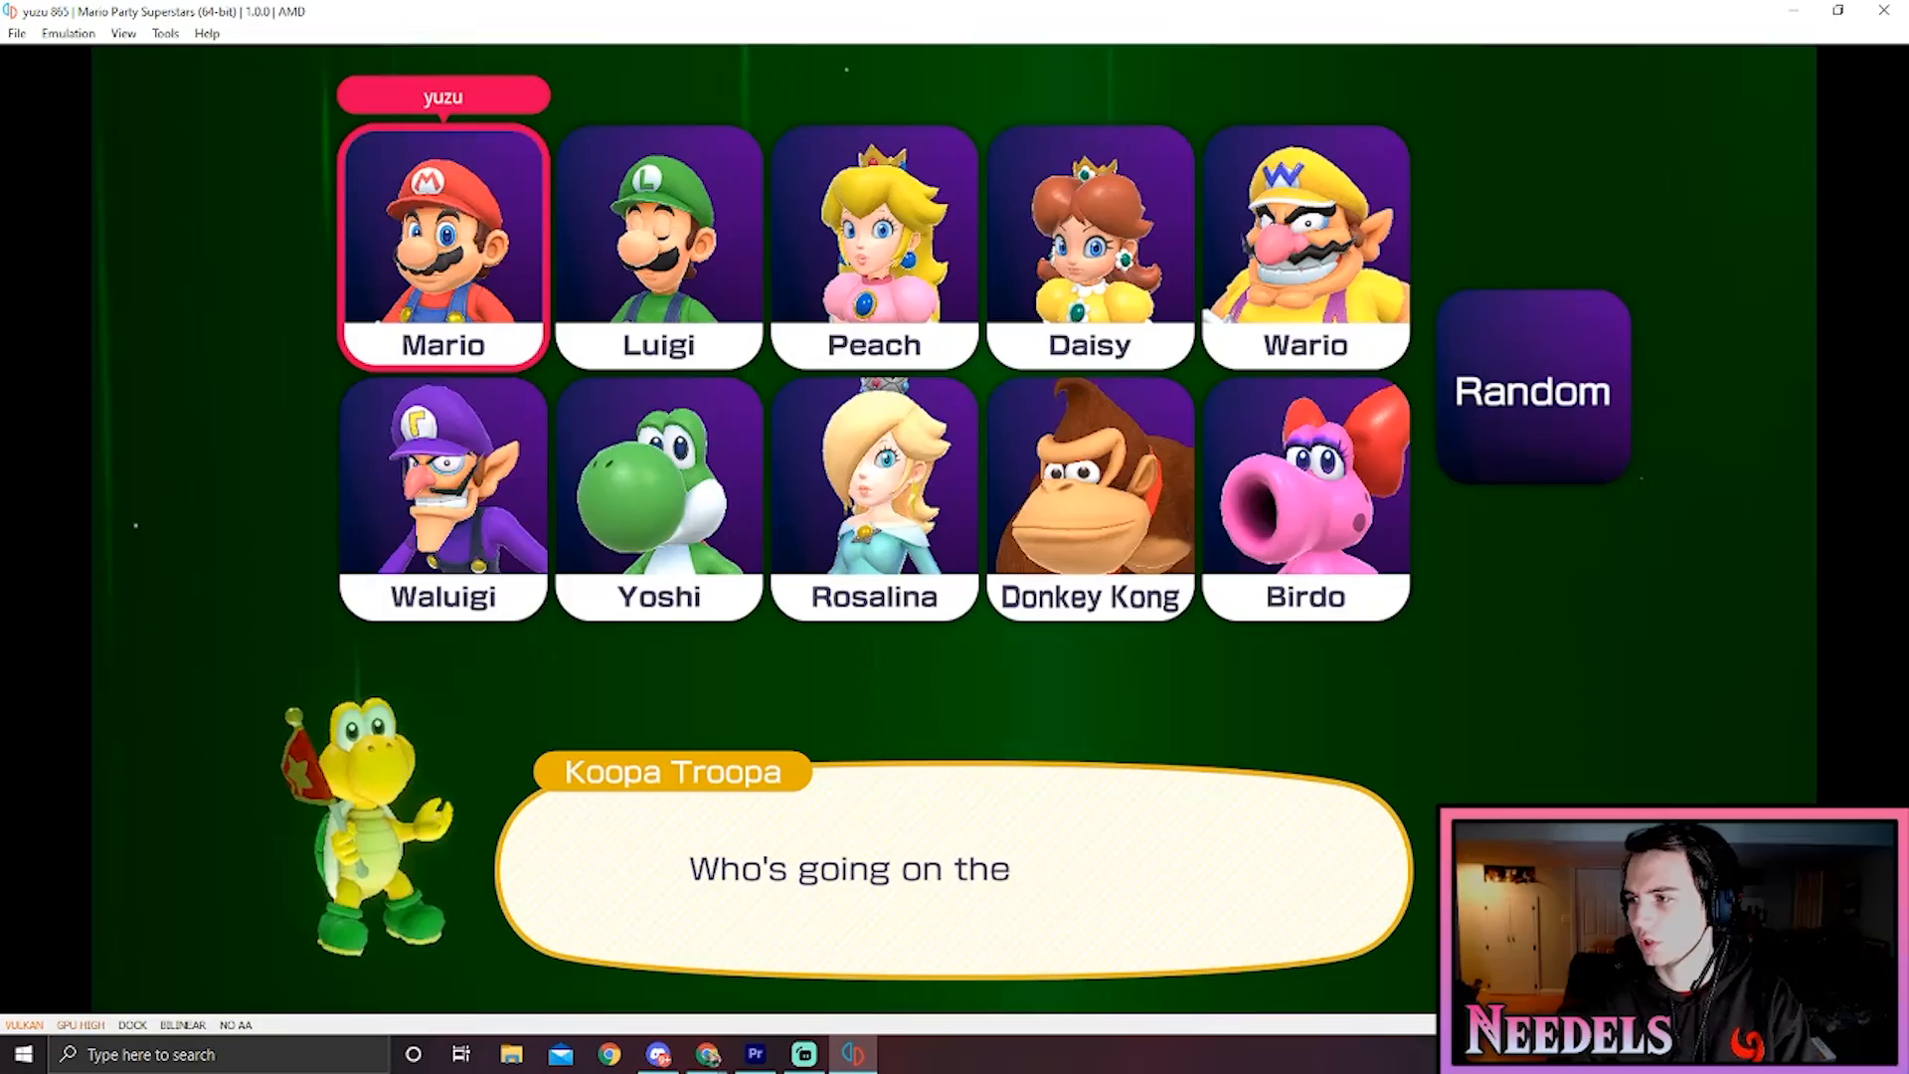